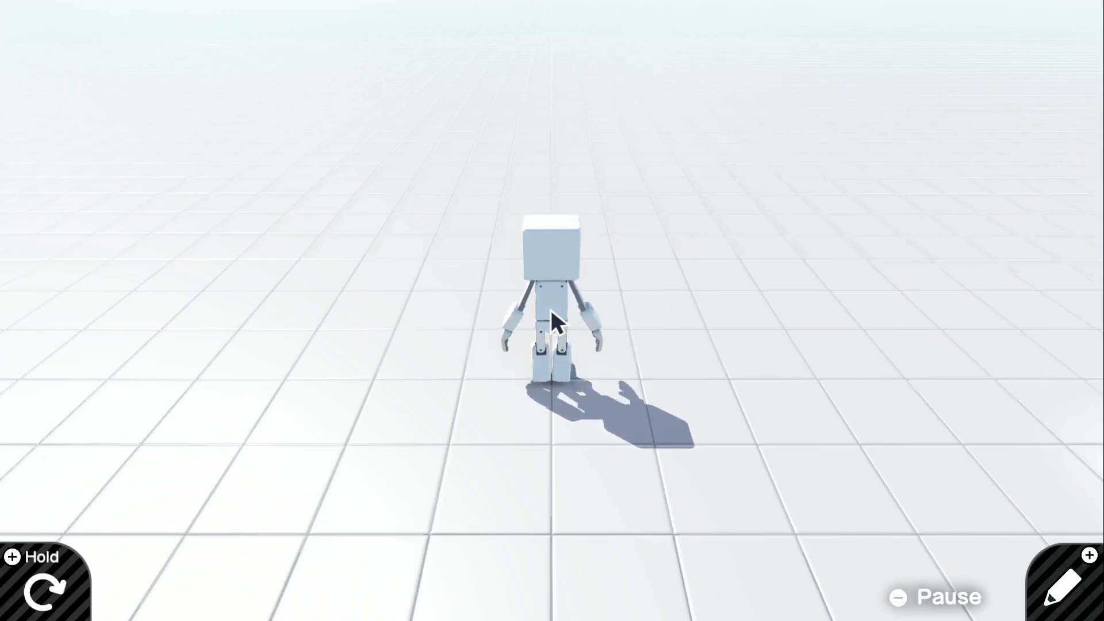
pyautogui.moveTo(929, 485)
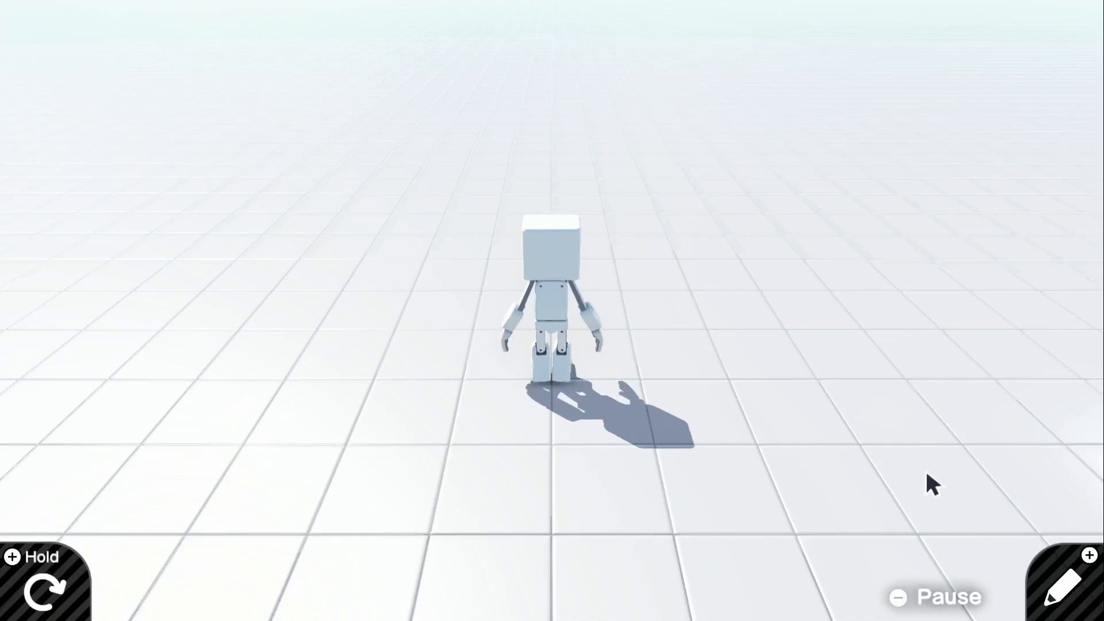
pyautogui.moveTo(842, 461)
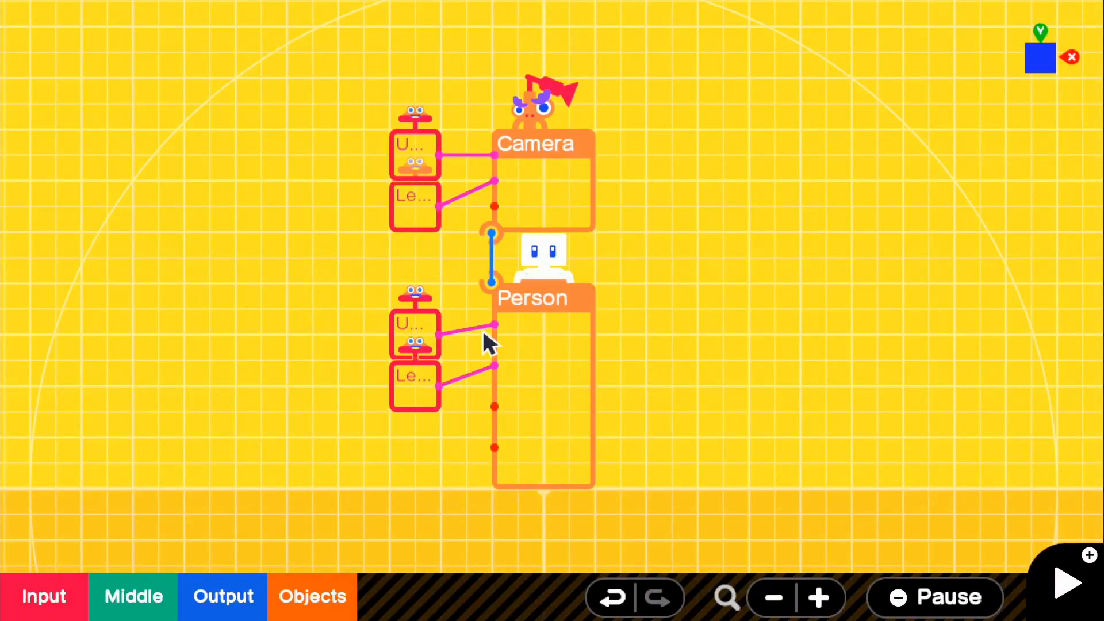
pyautogui.moveTo(1087, 10)
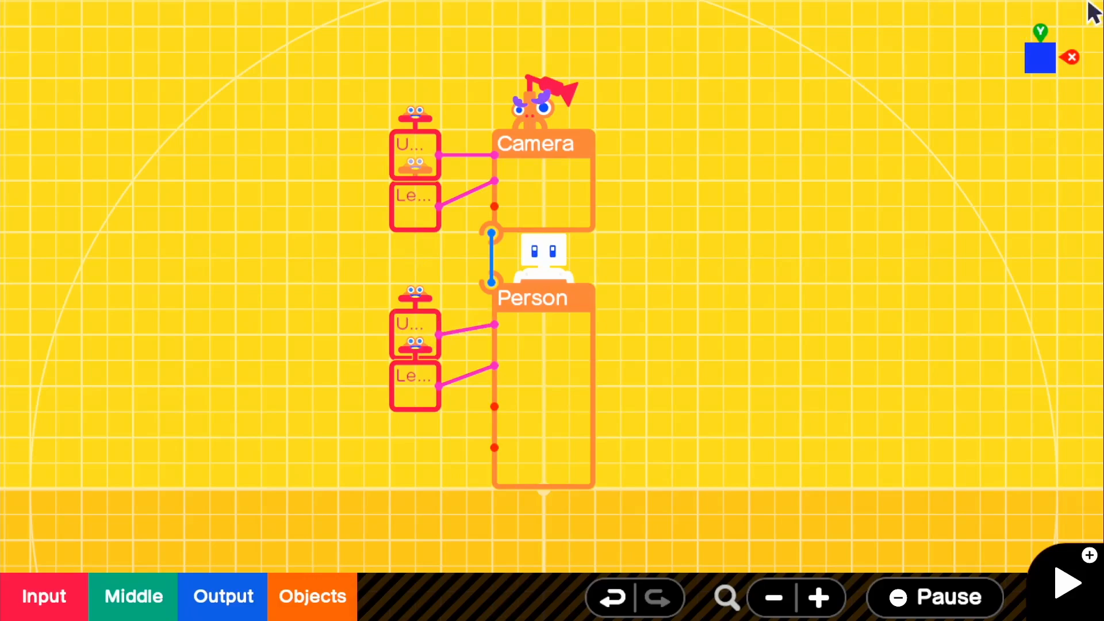
pyautogui.moveTo(838, 57)
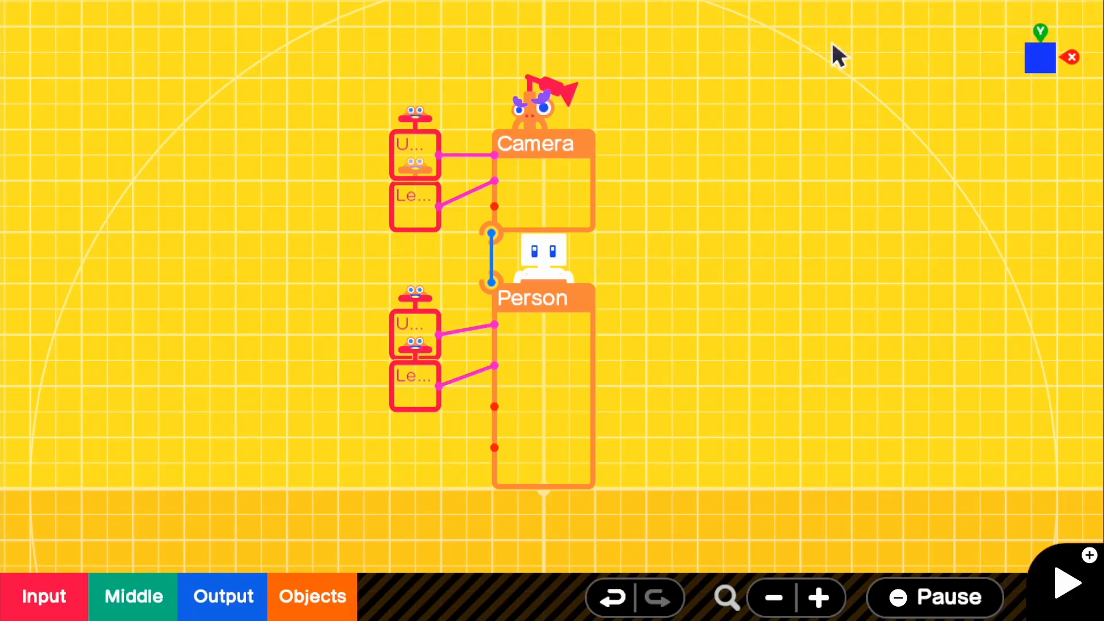
pyautogui.moveTo(895, 50)
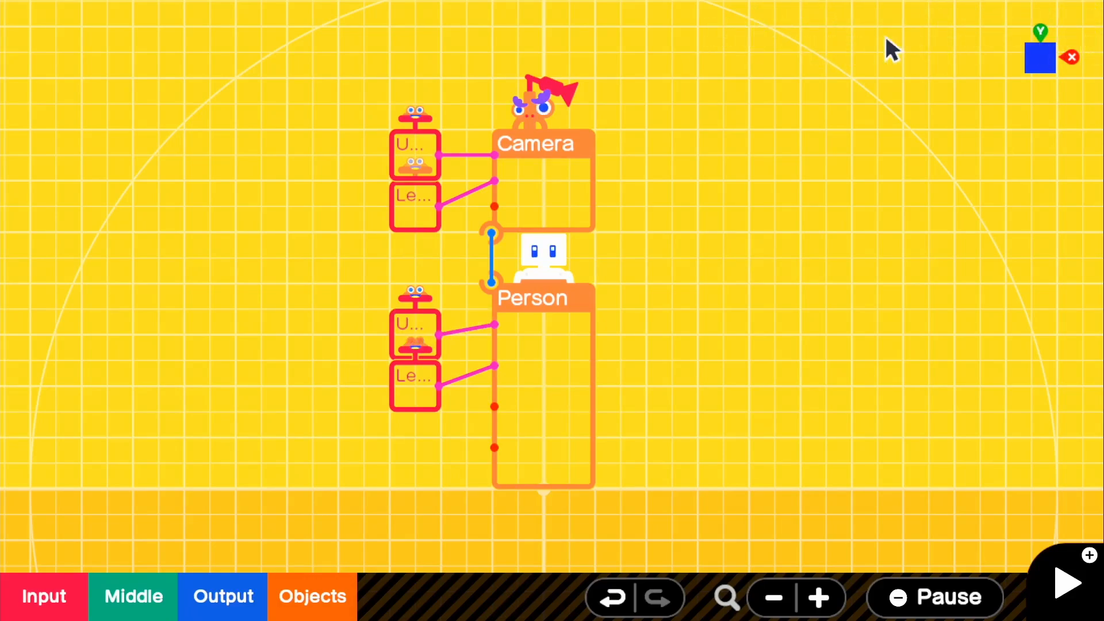
pyautogui.moveTo(556, 233)
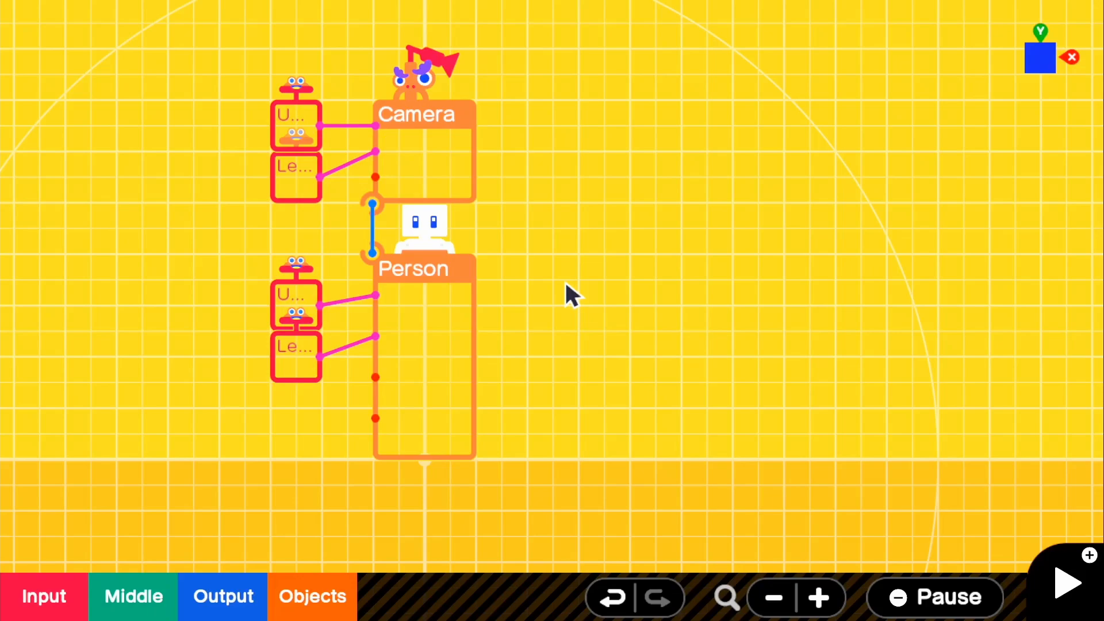
pyautogui.moveTo(365, 563)
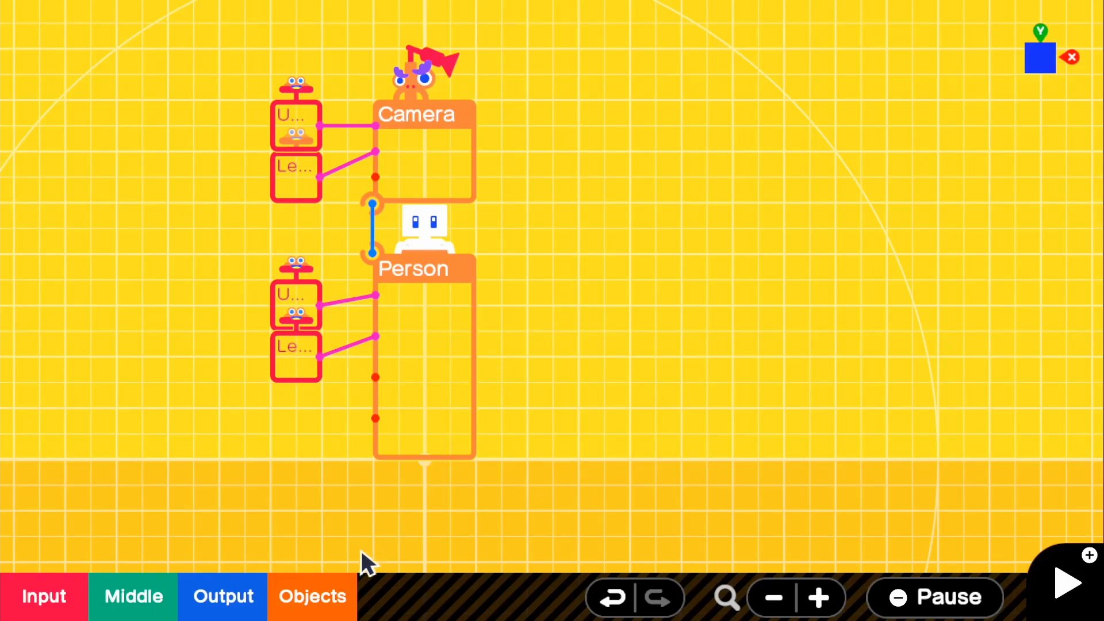
# Step: Add a Teleport Object Entrance Nodon from Objects > Launch/Destroy/Attract
pyautogui.click(311, 597)
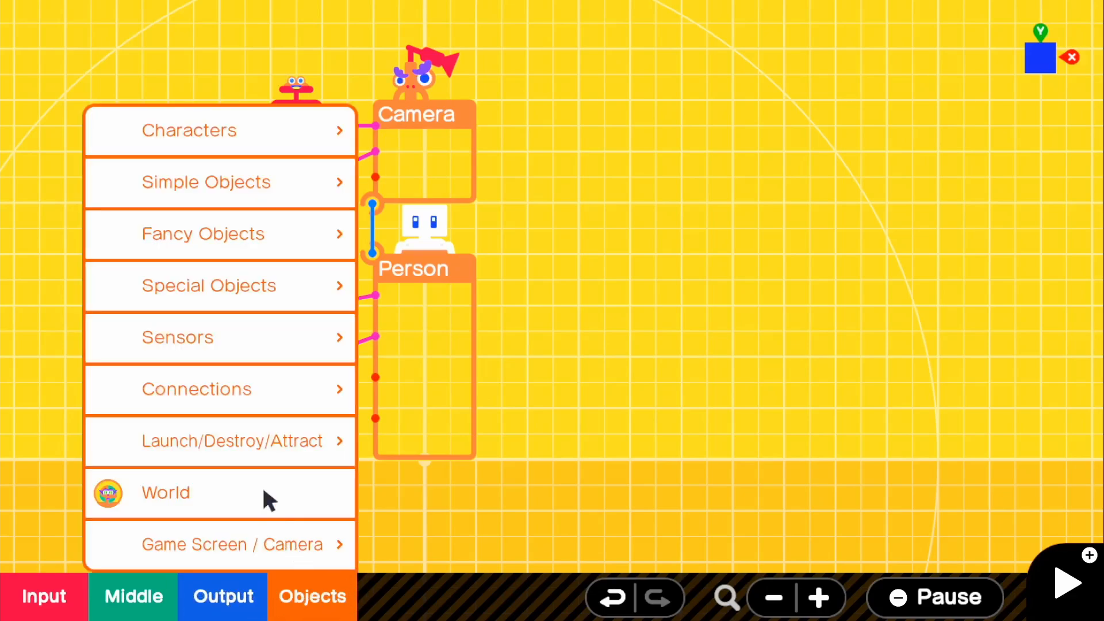
pyautogui.click(231, 440)
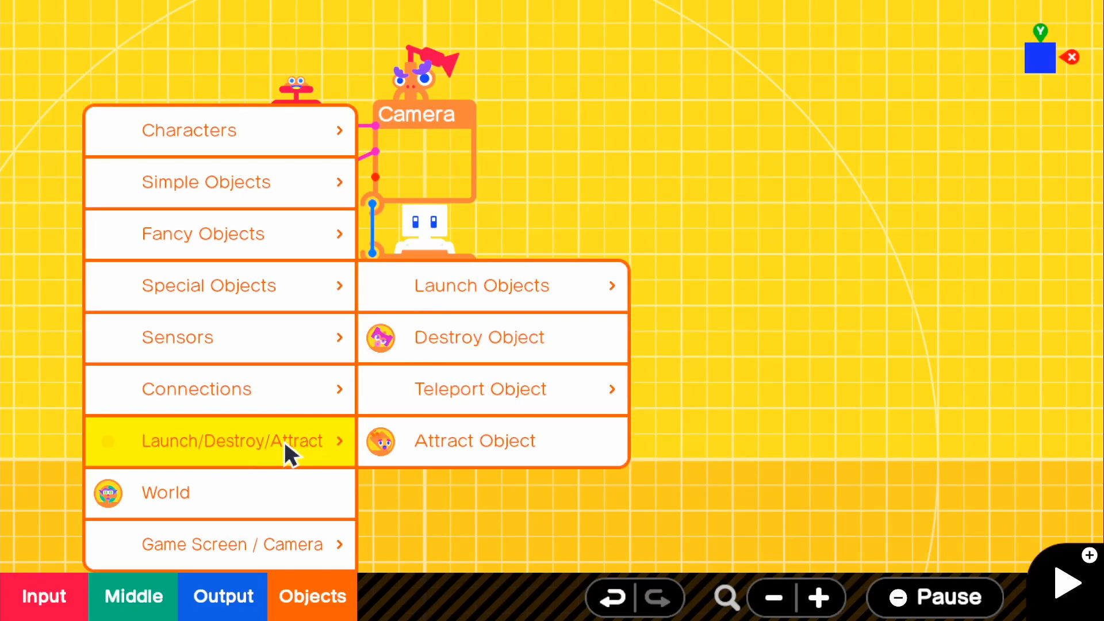
pyautogui.moveTo(480, 389)
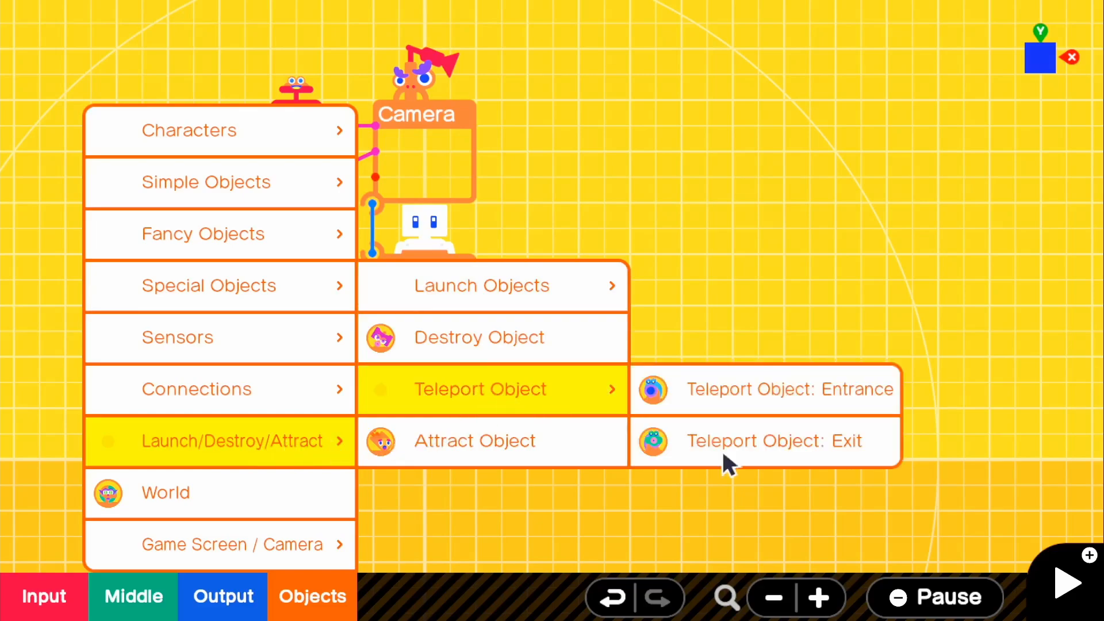
pyautogui.click(773, 440)
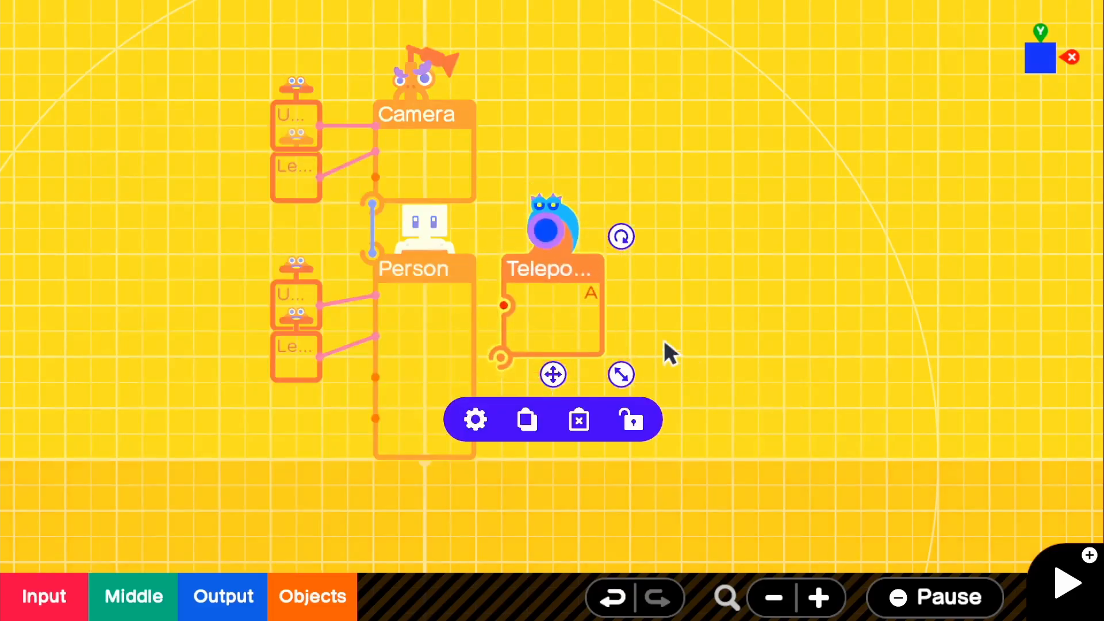
# Step: Add a Teleport Object Exit Nodon and place it above the Entrance
pyautogui.click(222, 596)
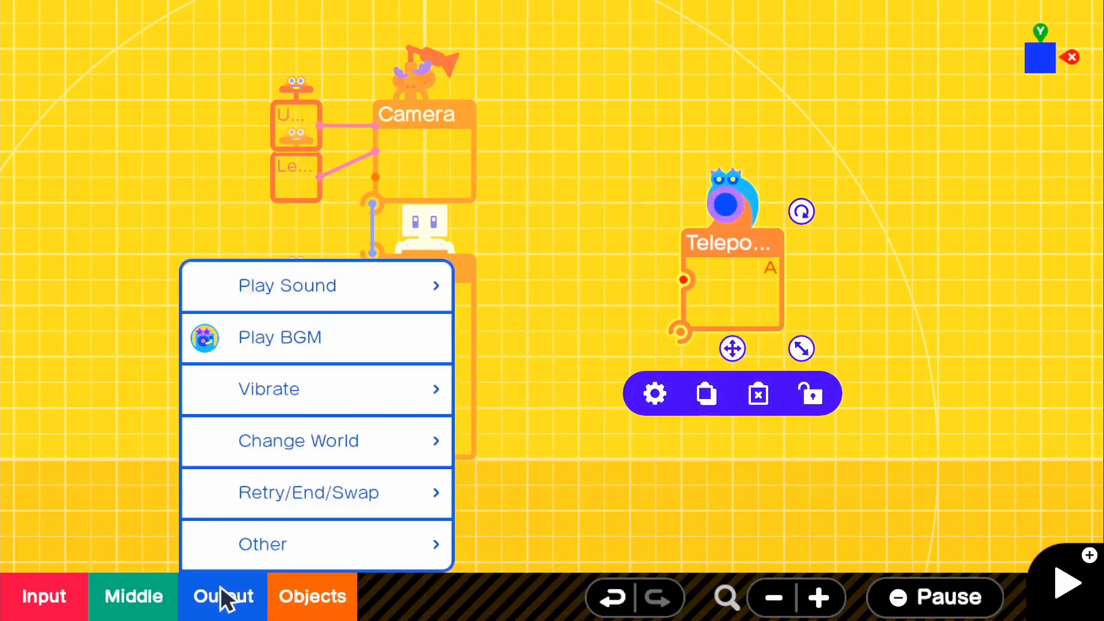
pyautogui.click(312, 596)
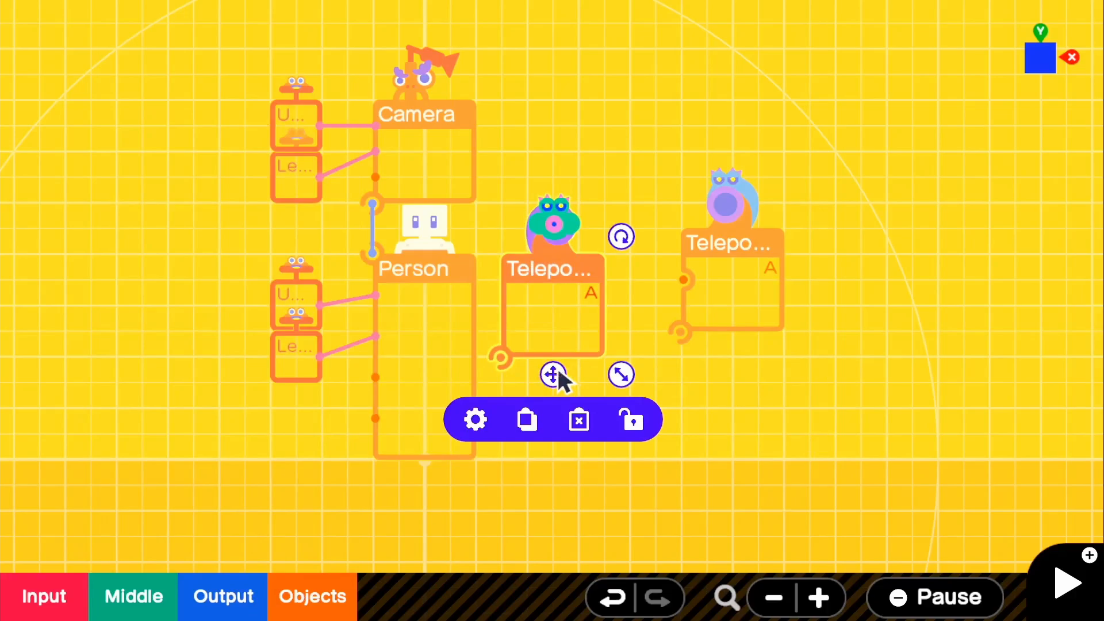
pyautogui.moveTo(553, 374); pyautogui.dragTo(603, 207)
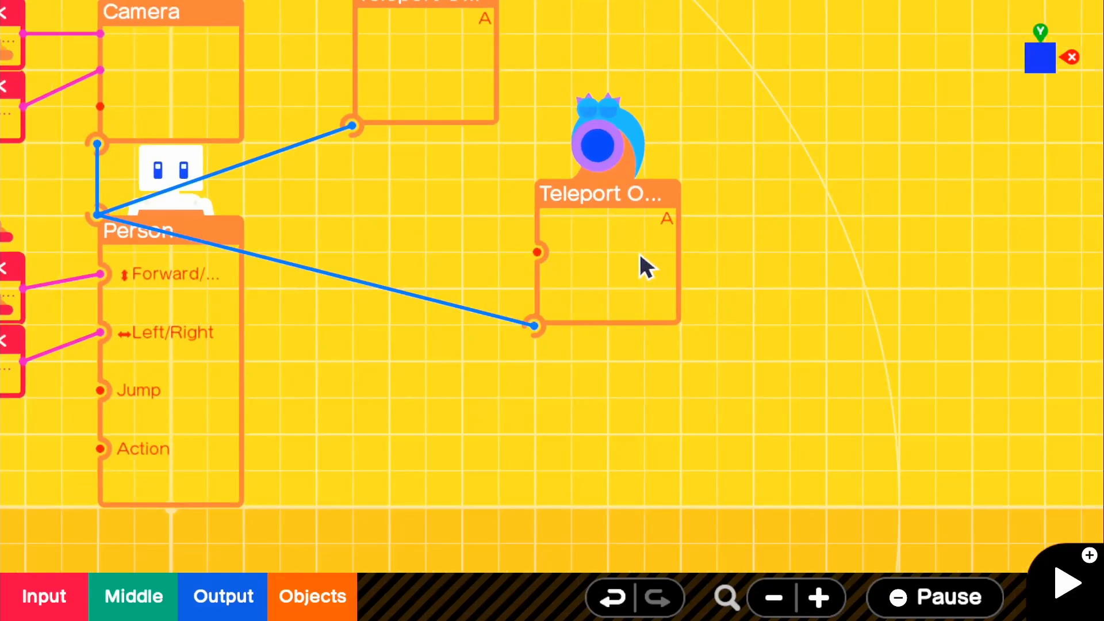
# Step: Set the Teleport Object Entrance's Teleport What? to Person (ID A)
pyautogui.click(601, 264)
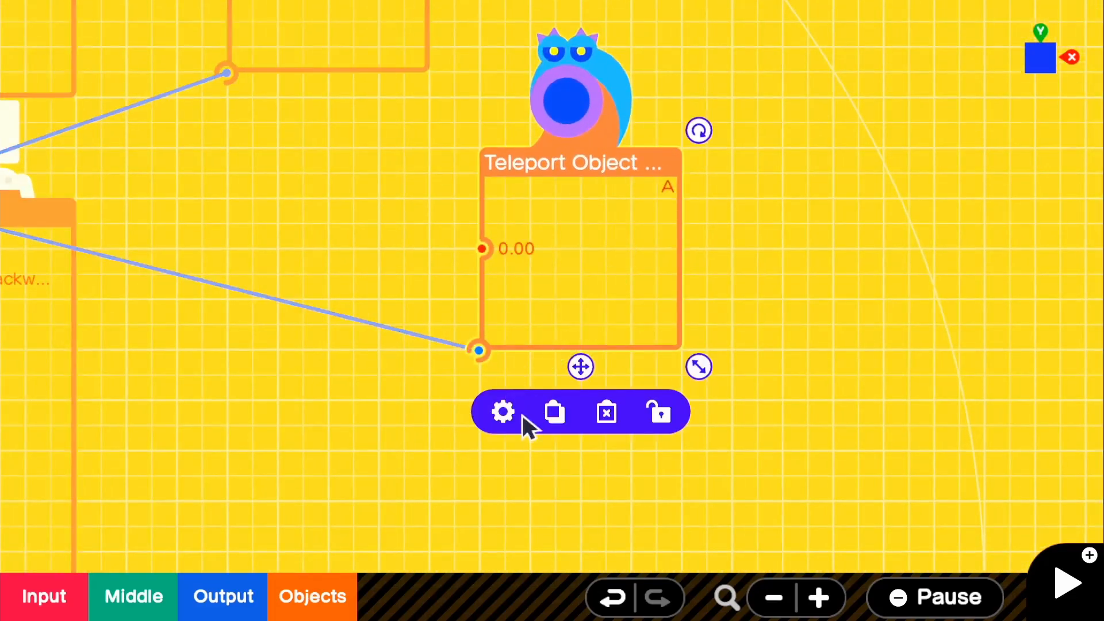
pyautogui.click(503, 411)
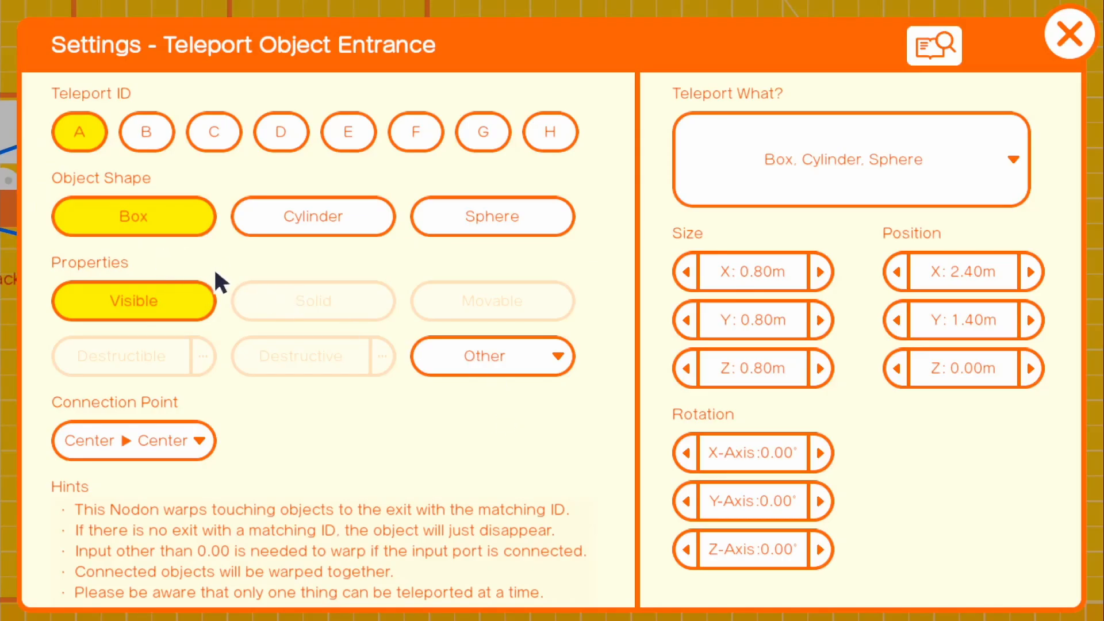
pyautogui.moveTo(783, 137)
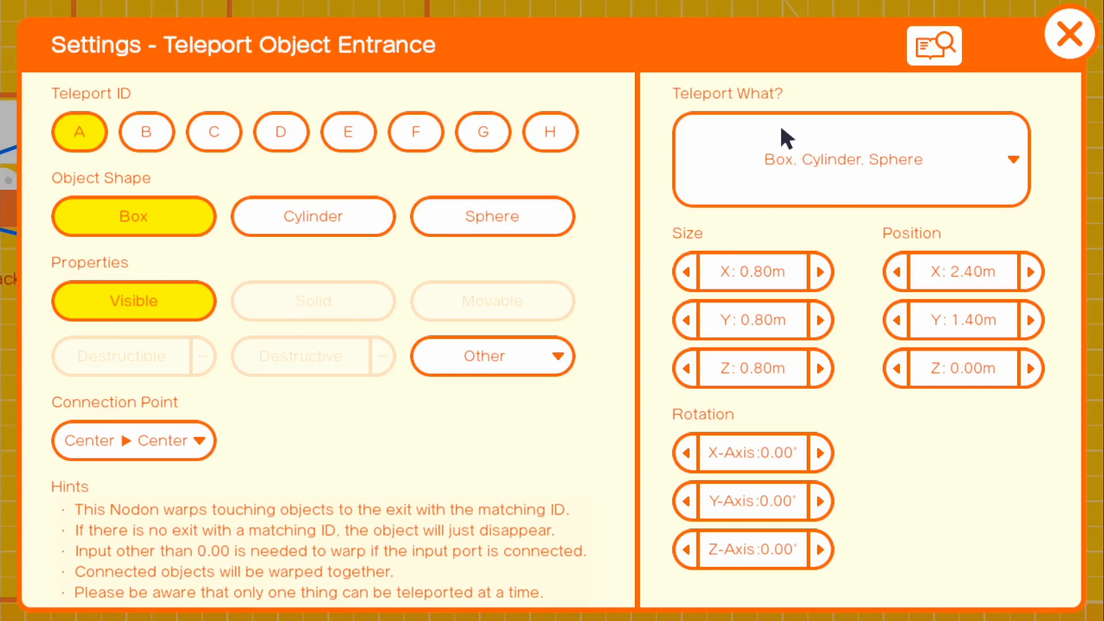
pyautogui.click(850, 158)
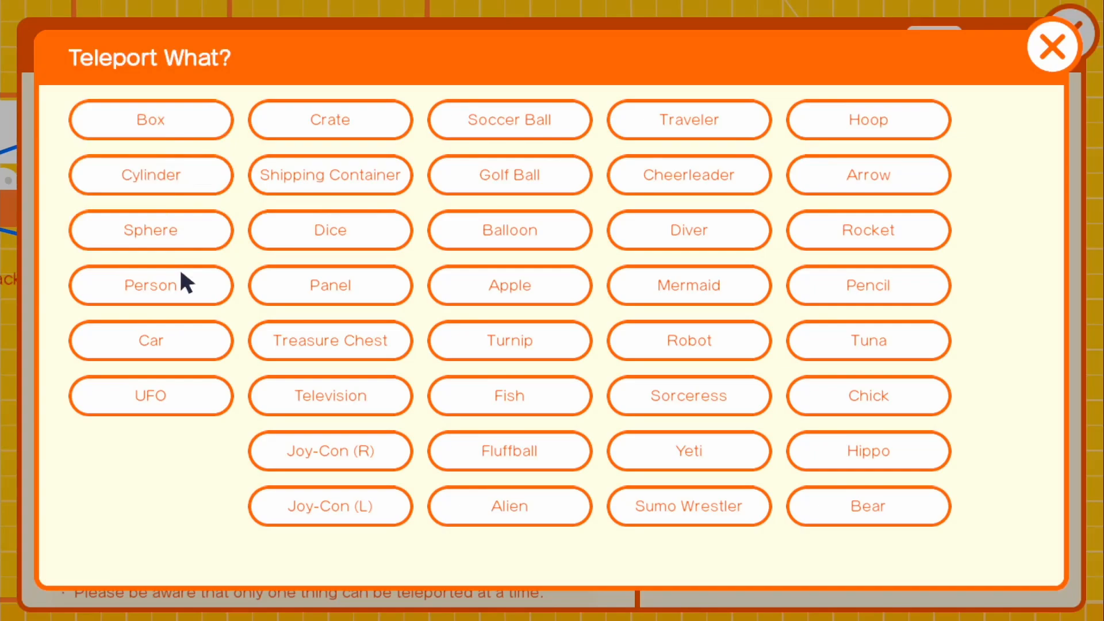
pyautogui.click(149, 285)
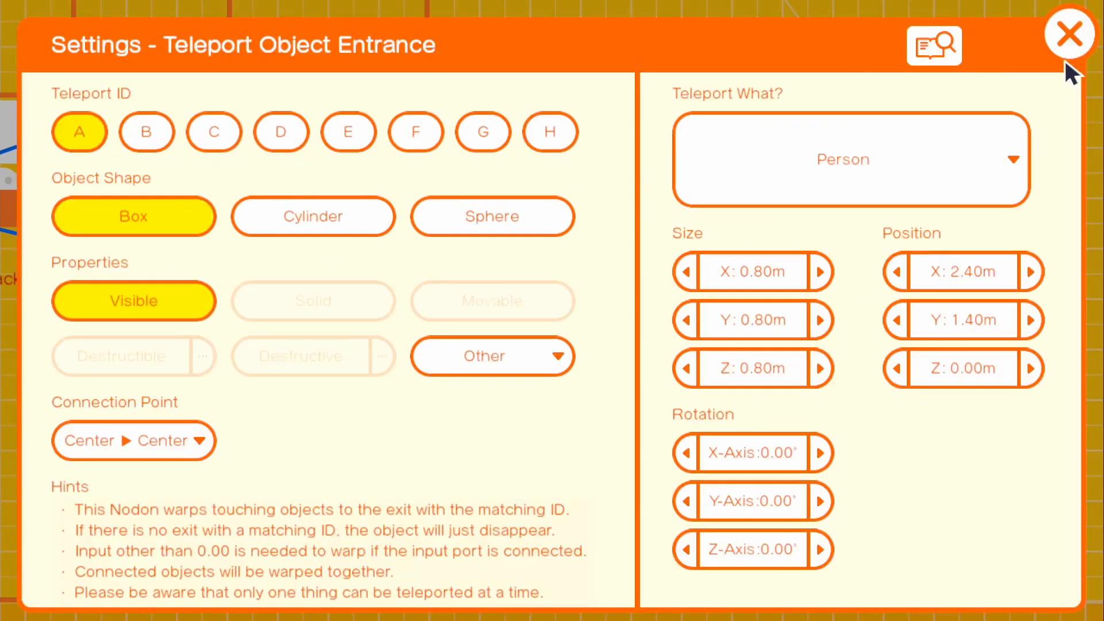
pyautogui.moveTo(1052, 90)
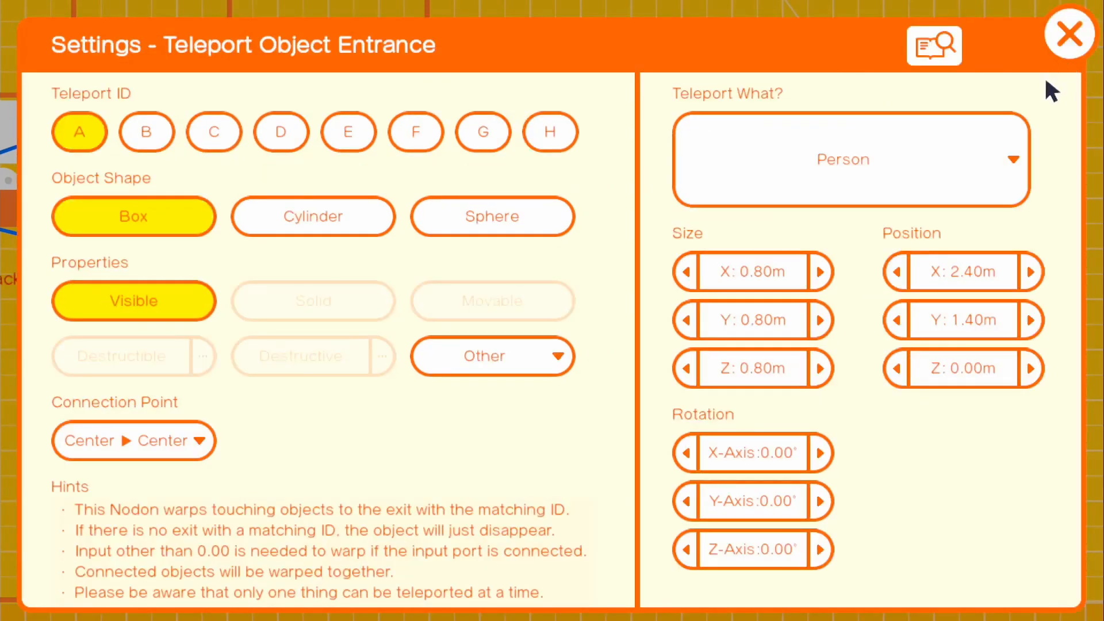
pyautogui.click(1070, 33)
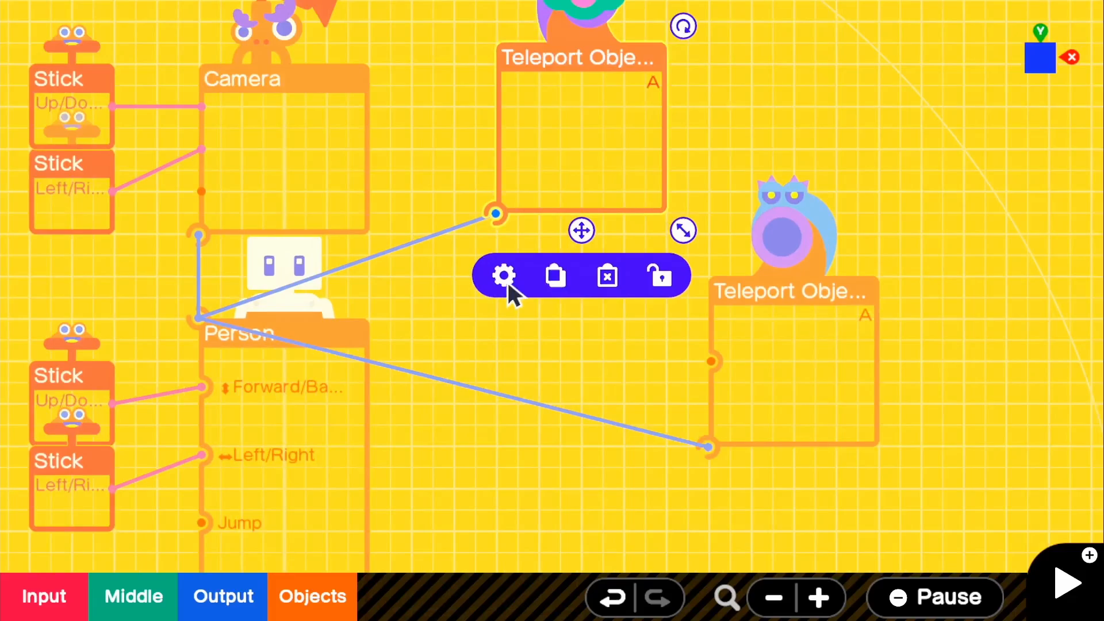
# Step: Set the Teleport Object Exit's physics to Reset and raise its launch speed to 20
pyautogui.click(504, 275)
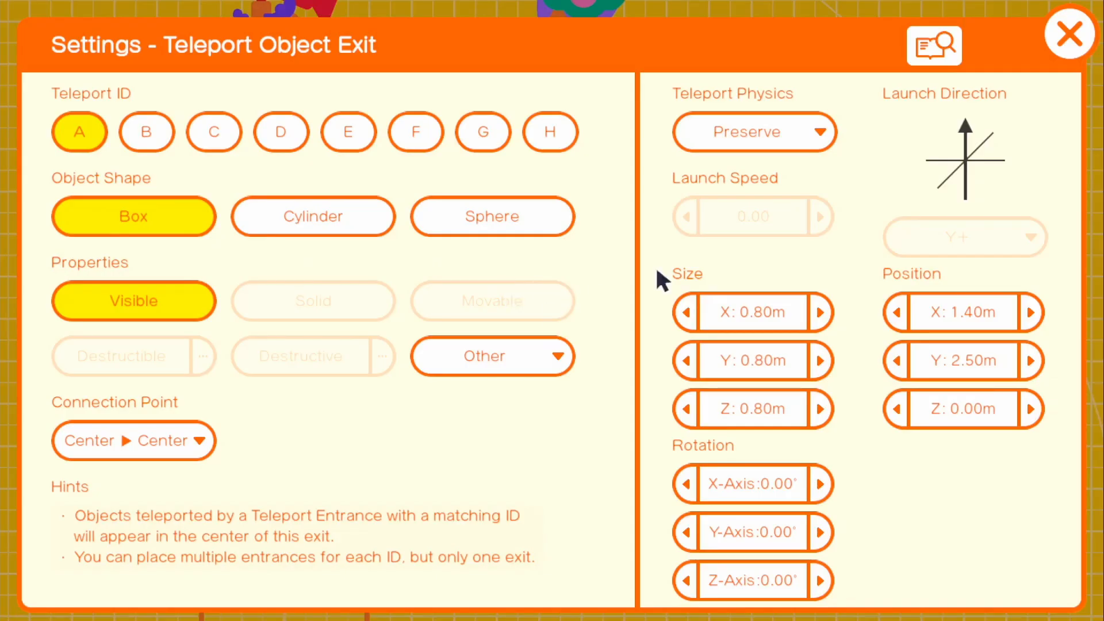
pyautogui.moveTo(809, 145)
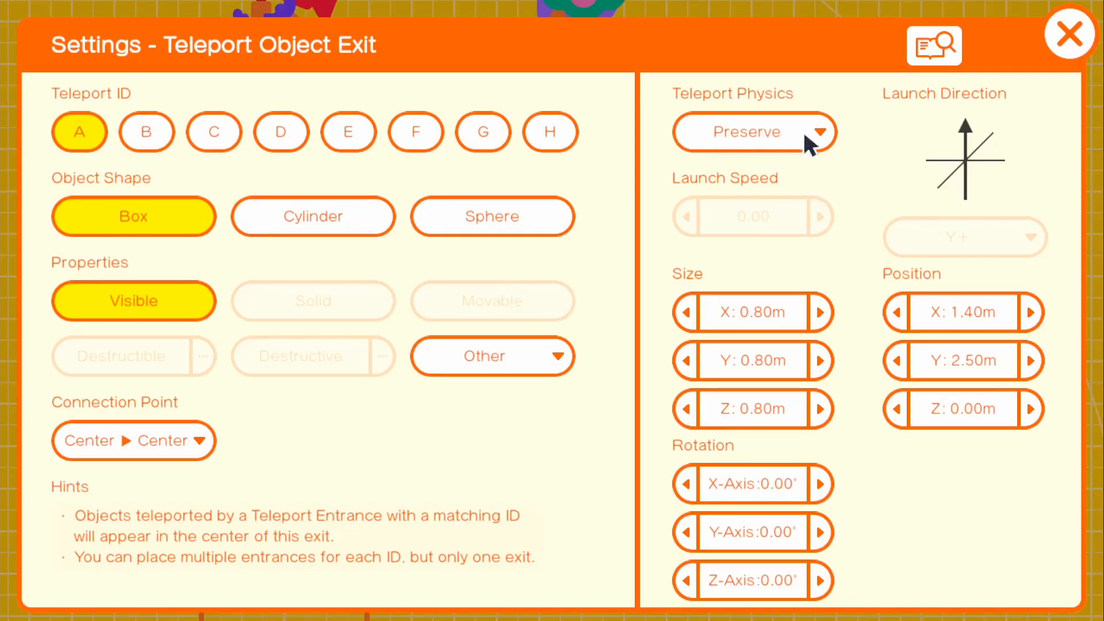
pyautogui.click(751, 131)
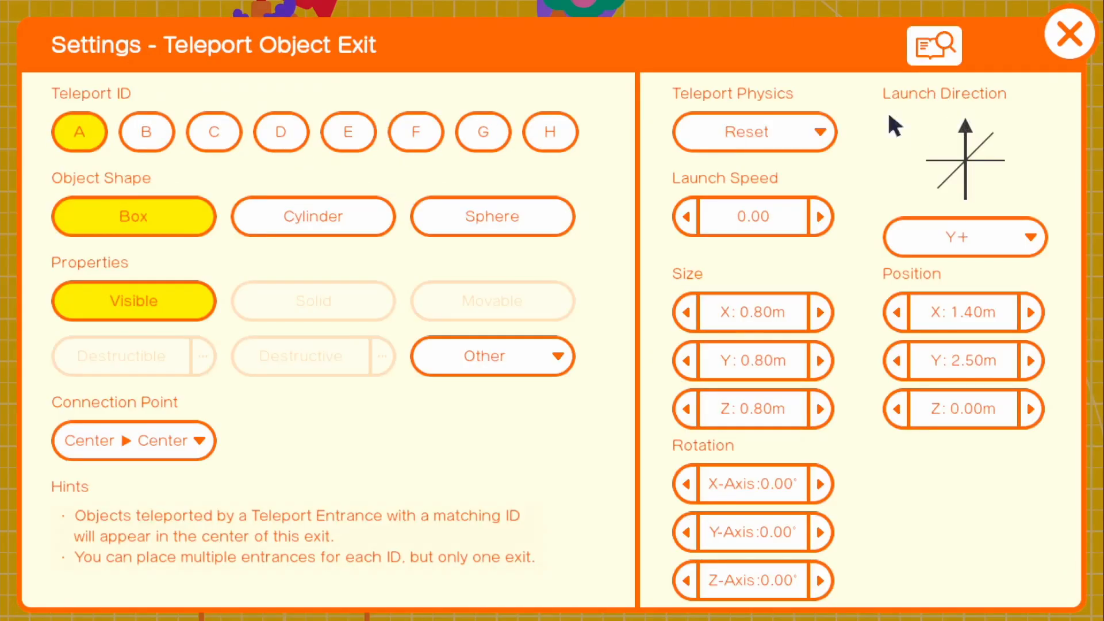
pyautogui.moveTo(788, 239)
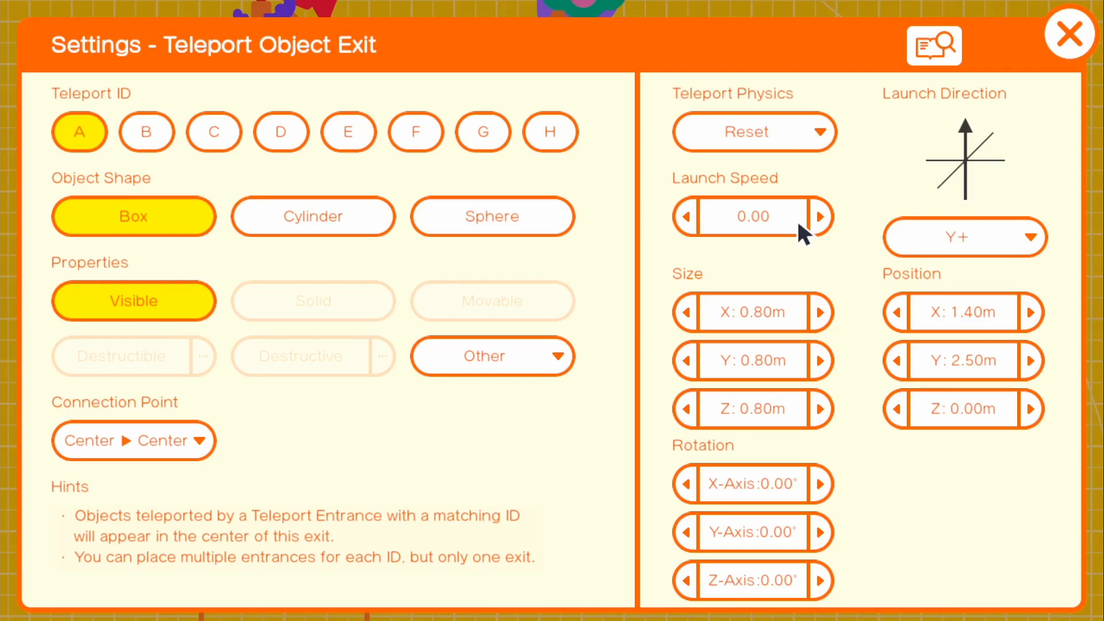
pyautogui.click(819, 216)
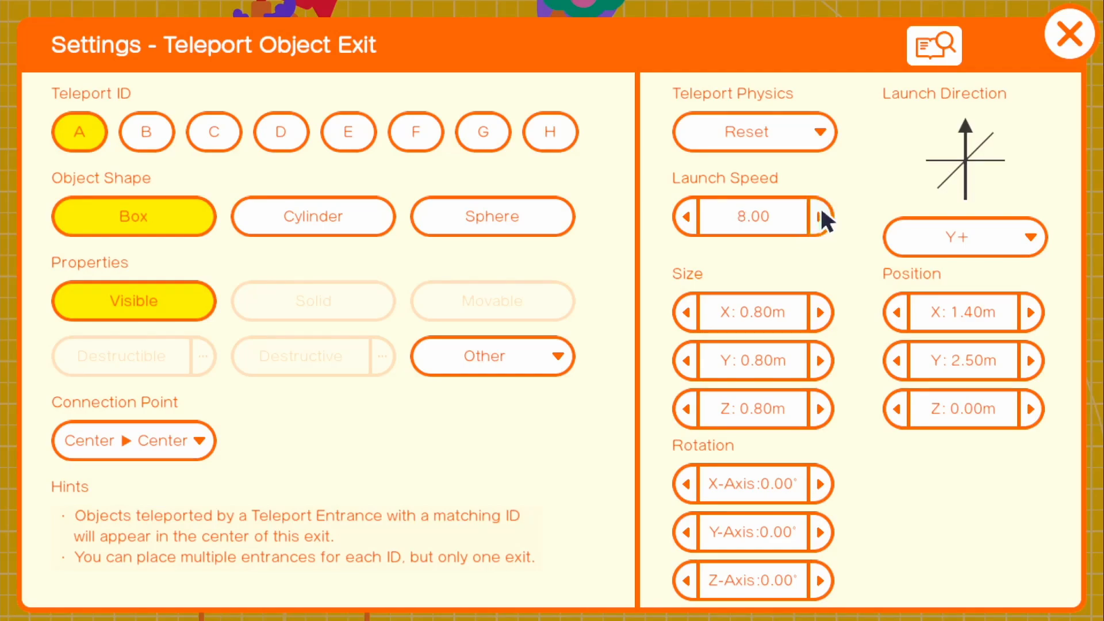
pyautogui.click(823, 216)
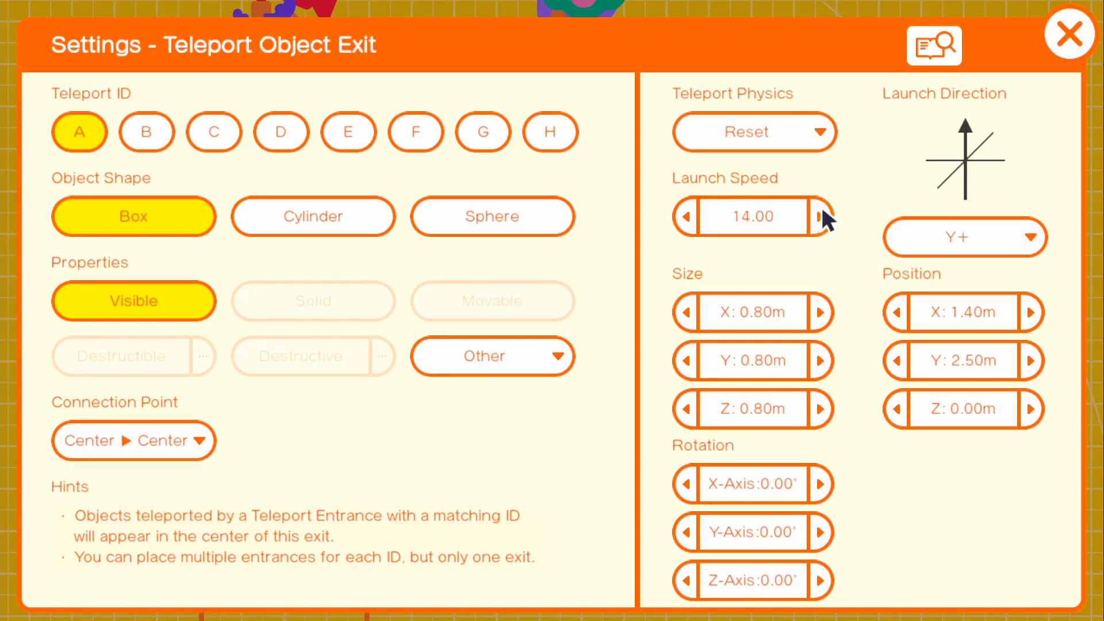
pyautogui.click(820, 216)
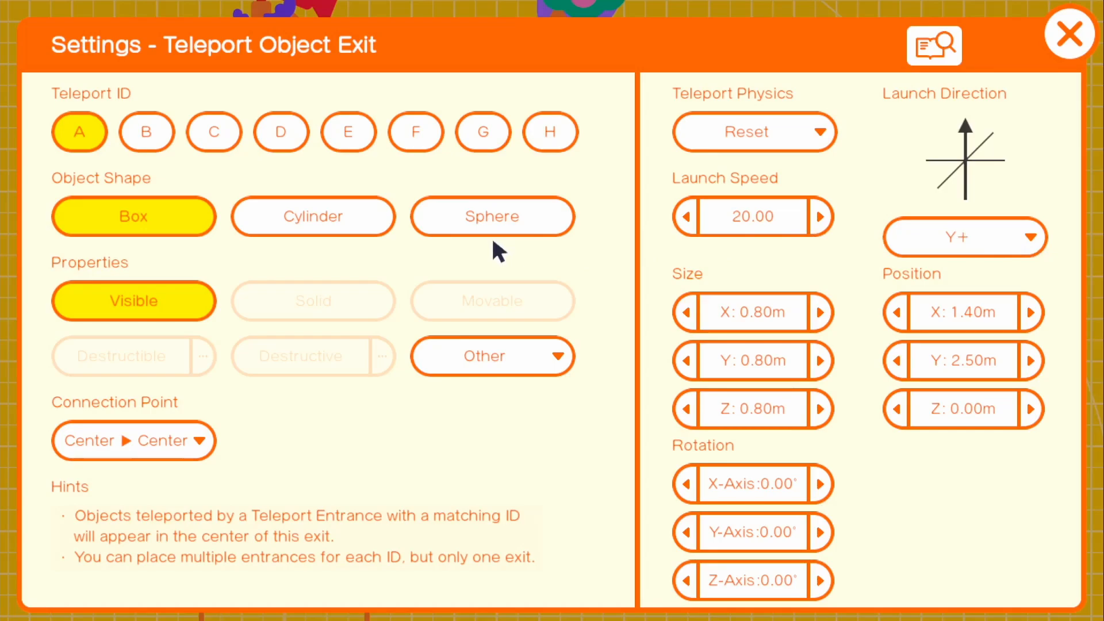
pyautogui.click(1068, 33)
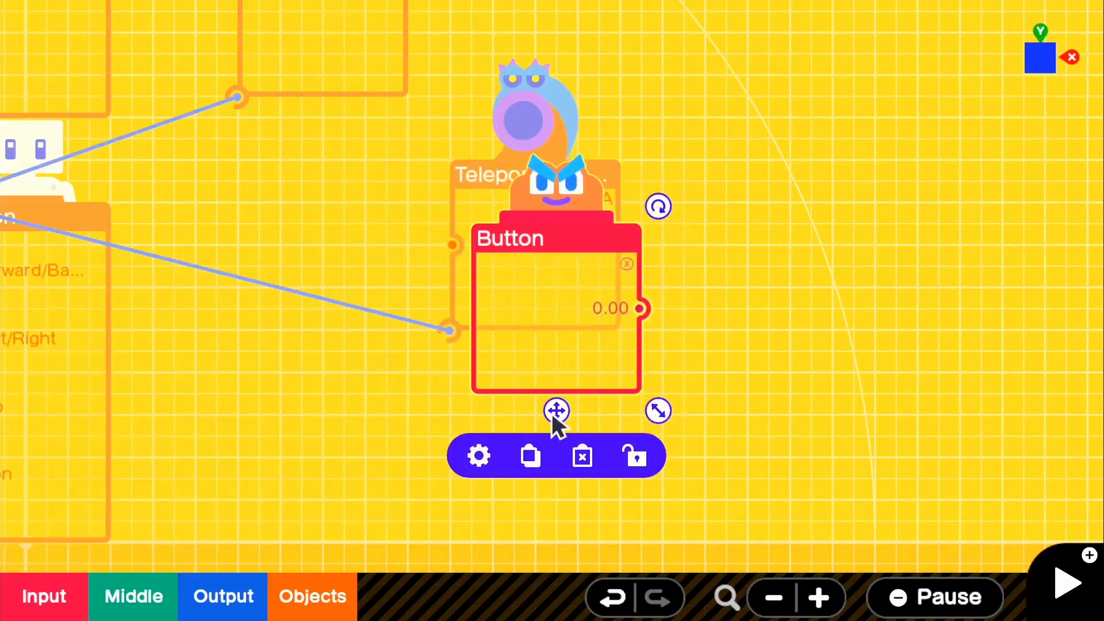
# Step: Move the Button Nodon beside the Teleport Object Exit so it feeds the exit
pyautogui.moveTo(555, 411); pyautogui.dragTo(269, 346)
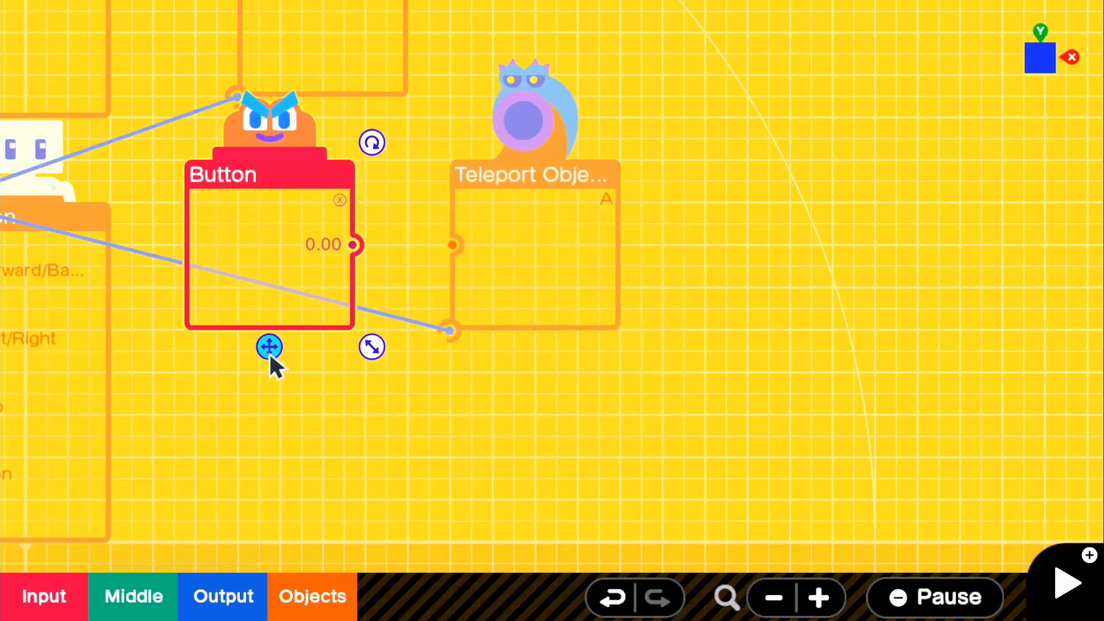
pyautogui.click(269, 347)
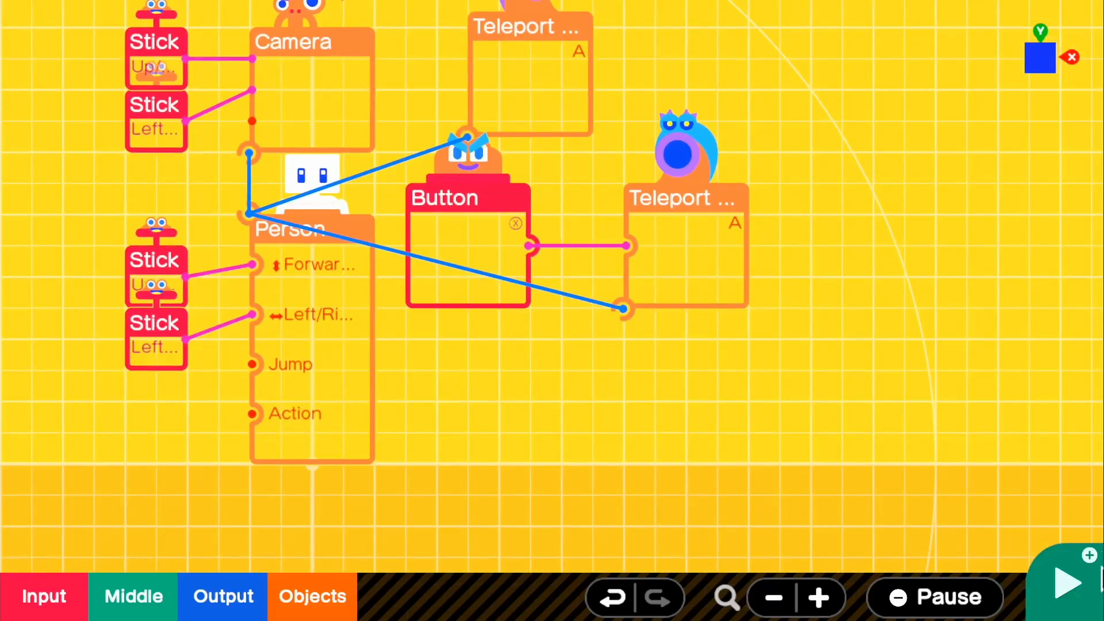
# Step: Test play the game, launch the Person into the sky with the button, and return to editing
pyautogui.click(1067, 582)
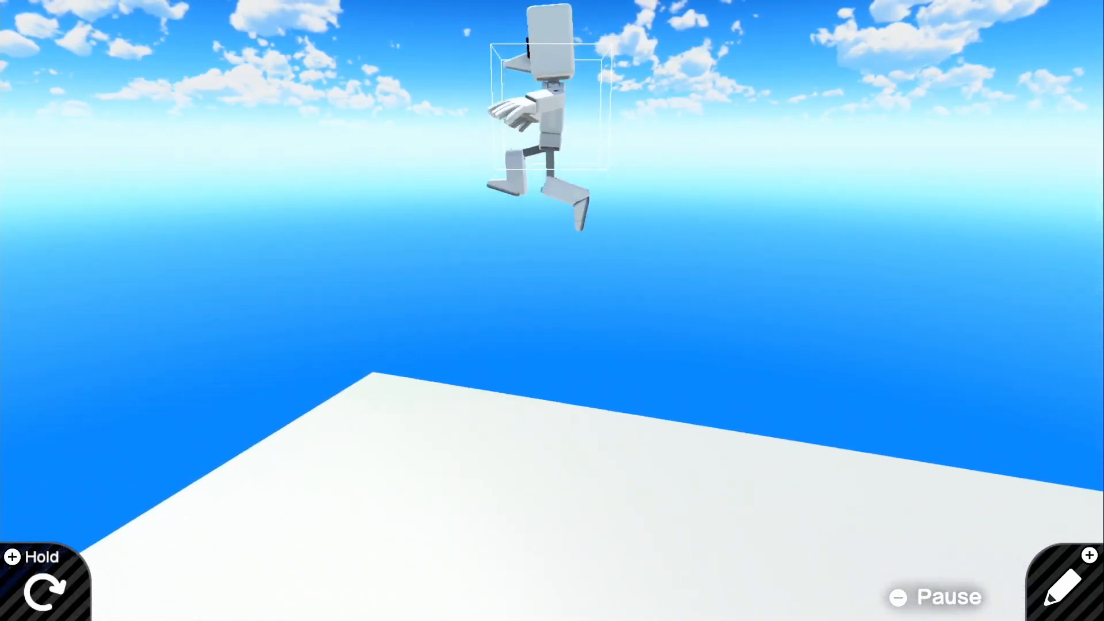
pyautogui.click(1066, 585)
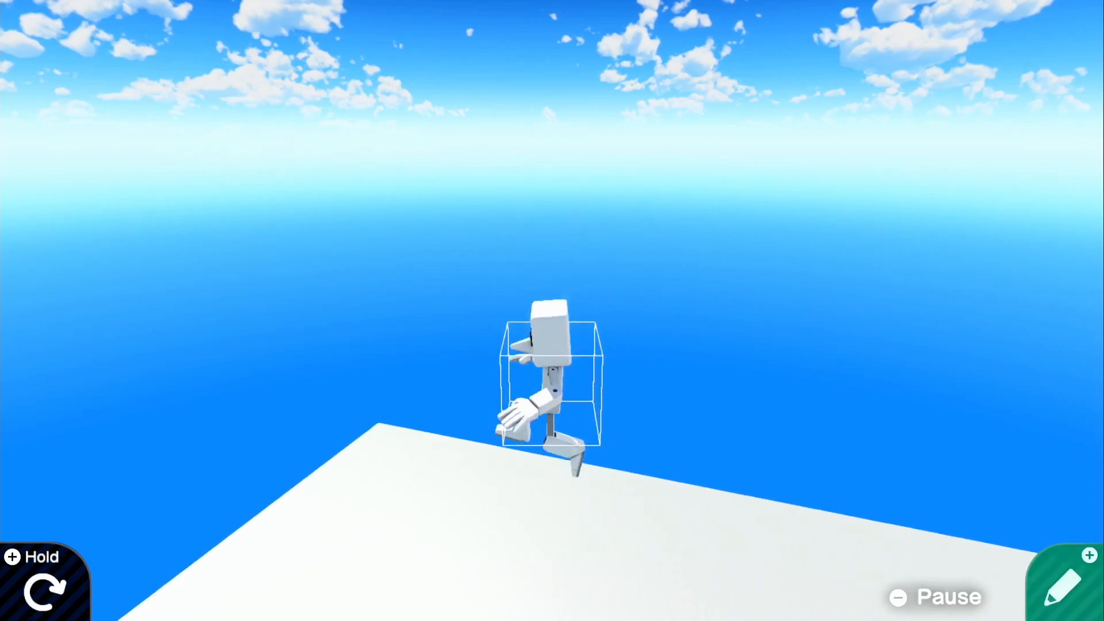
pyautogui.click(1062, 583)
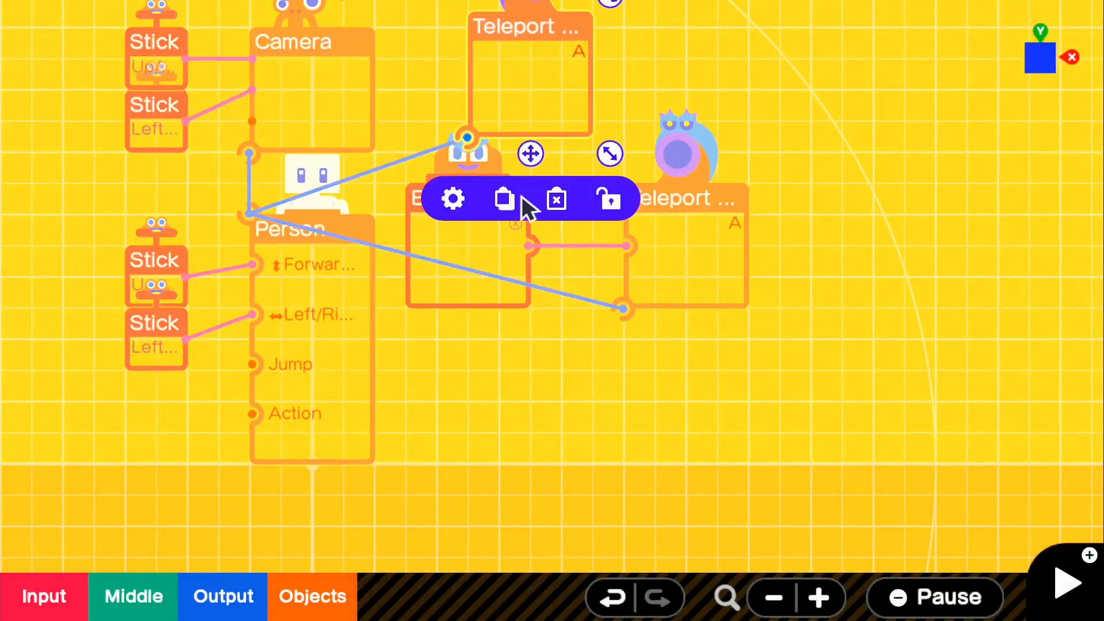
# Step: Lower the Teleport Object Exit's launch speed from 20 down to 4
pyautogui.click(452, 198)
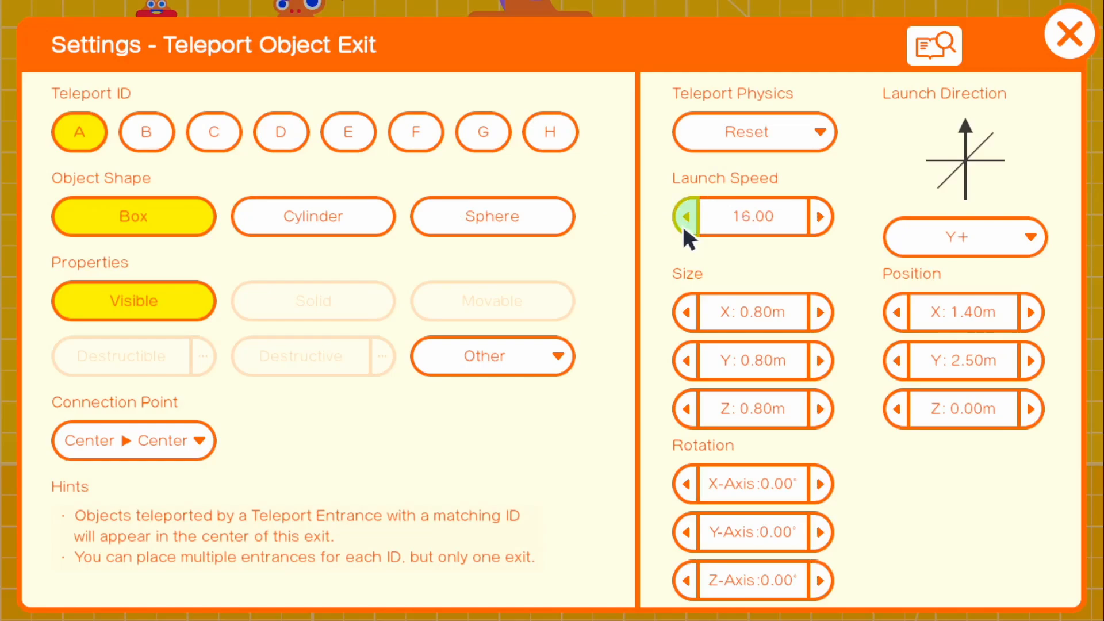
pyautogui.click(686, 216)
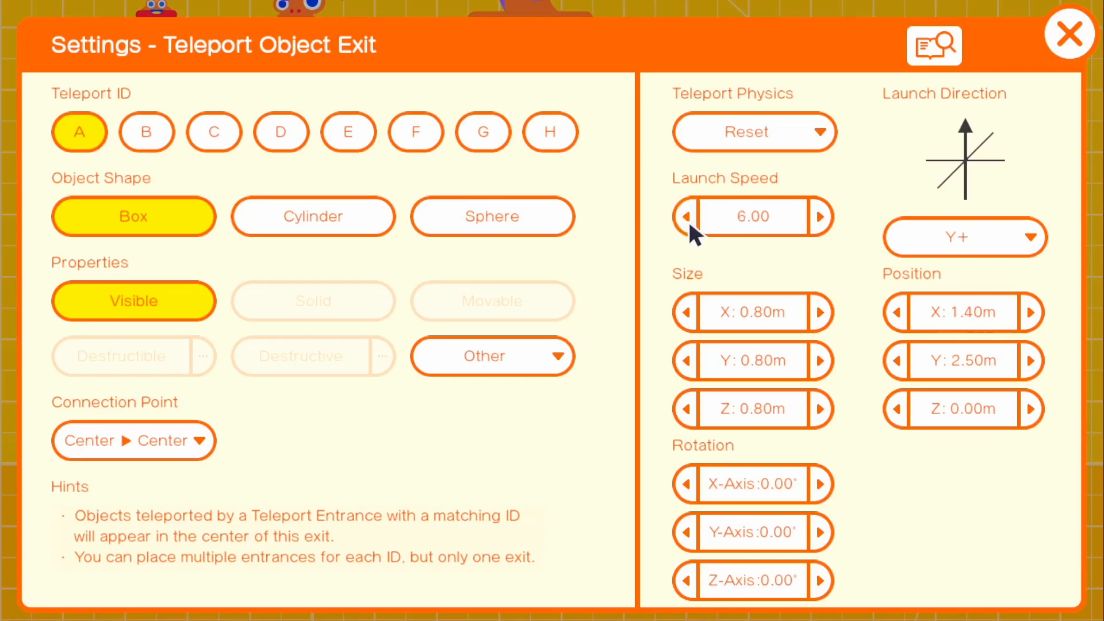
pyautogui.click(819, 216)
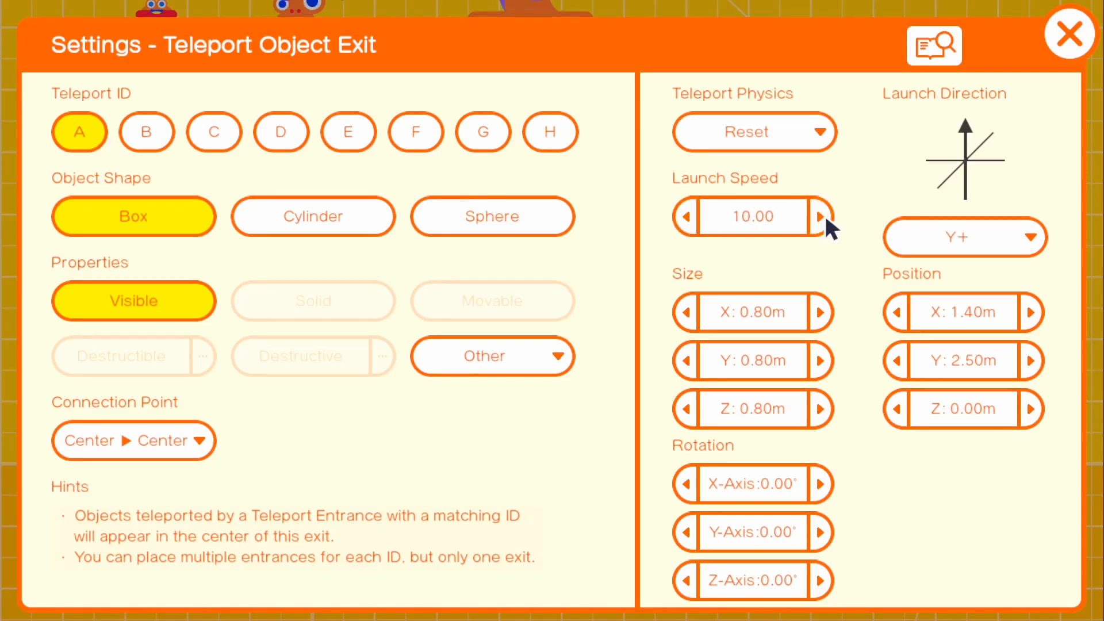
pyautogui.click(1069, 33)
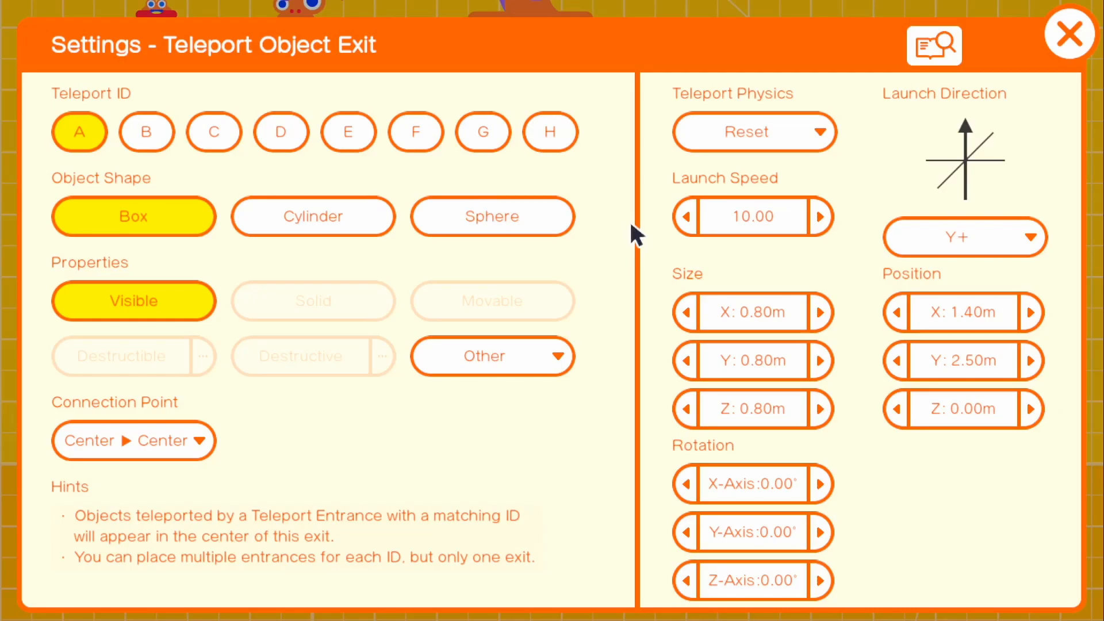
pyautogui.click(684, 216)
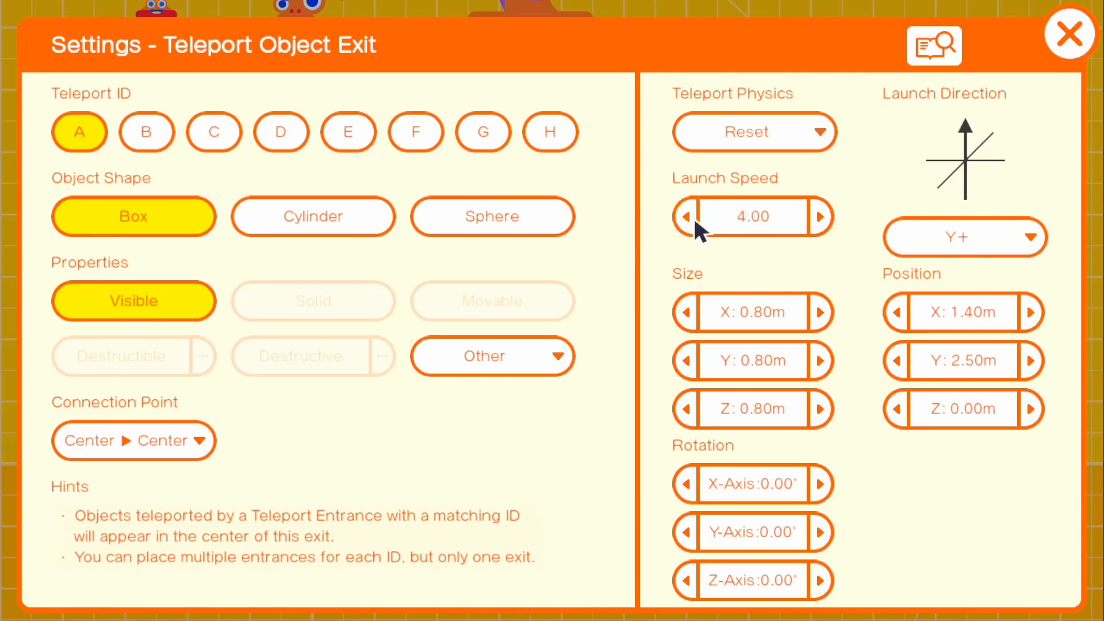
pyautogui.click(1069, 33)
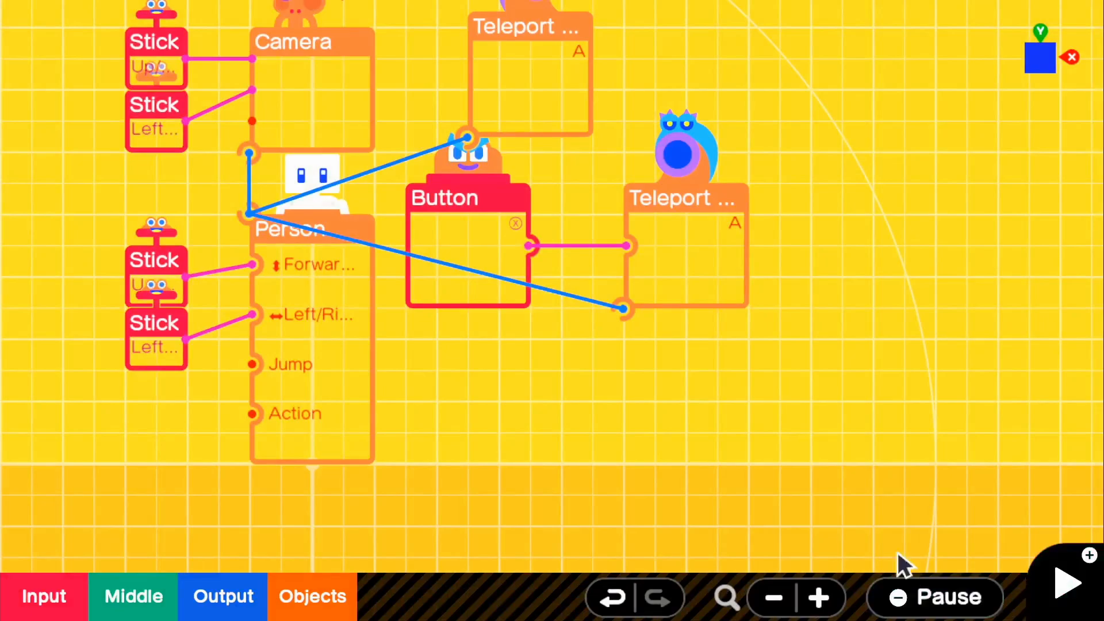
# Step: Browse the object Nodon categories to add a box Object
pyautogui.click(312, 596)
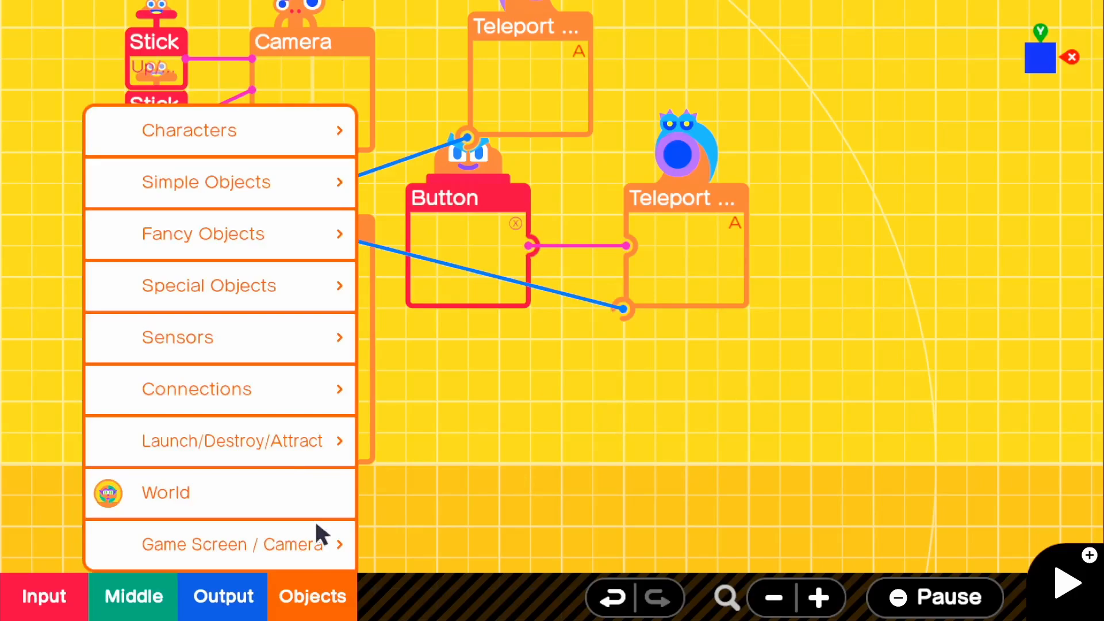
pyautogui.moveTo(288, 243)
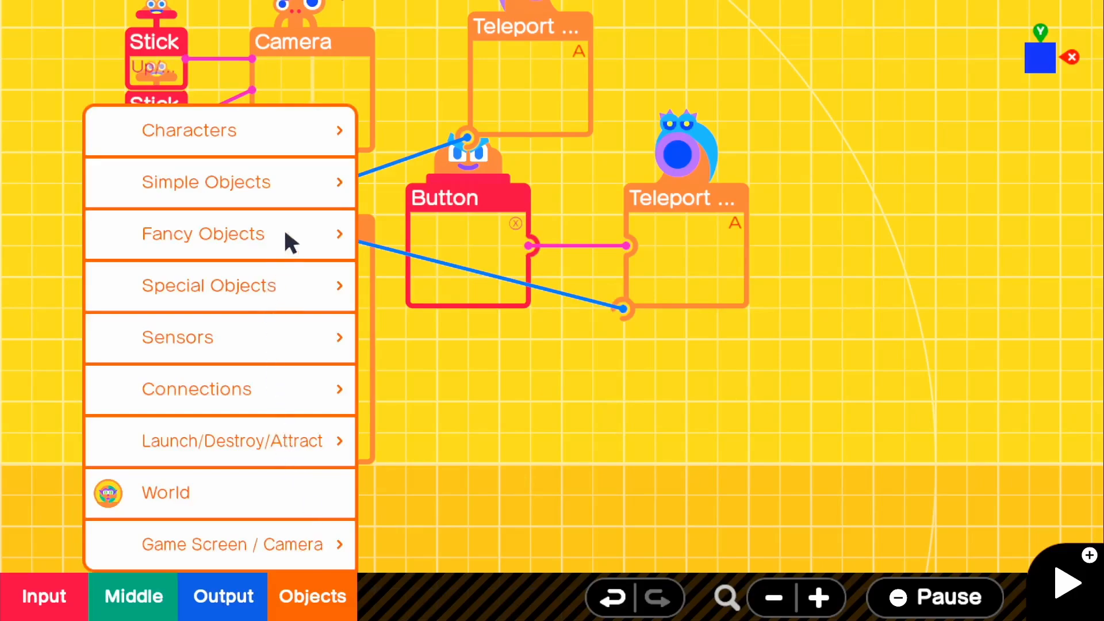
pyautogui.moveTo(288, 196)
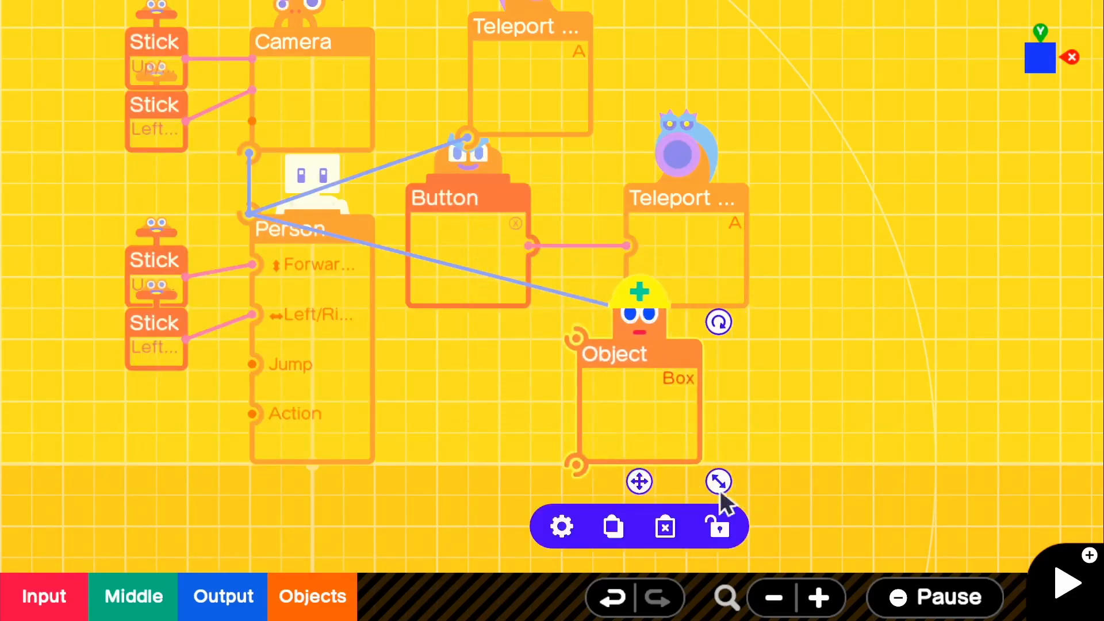
# Step: Set the box Object's connection point to Manual, its Z− face to the target's centre
pyautogui.click(560, 527)
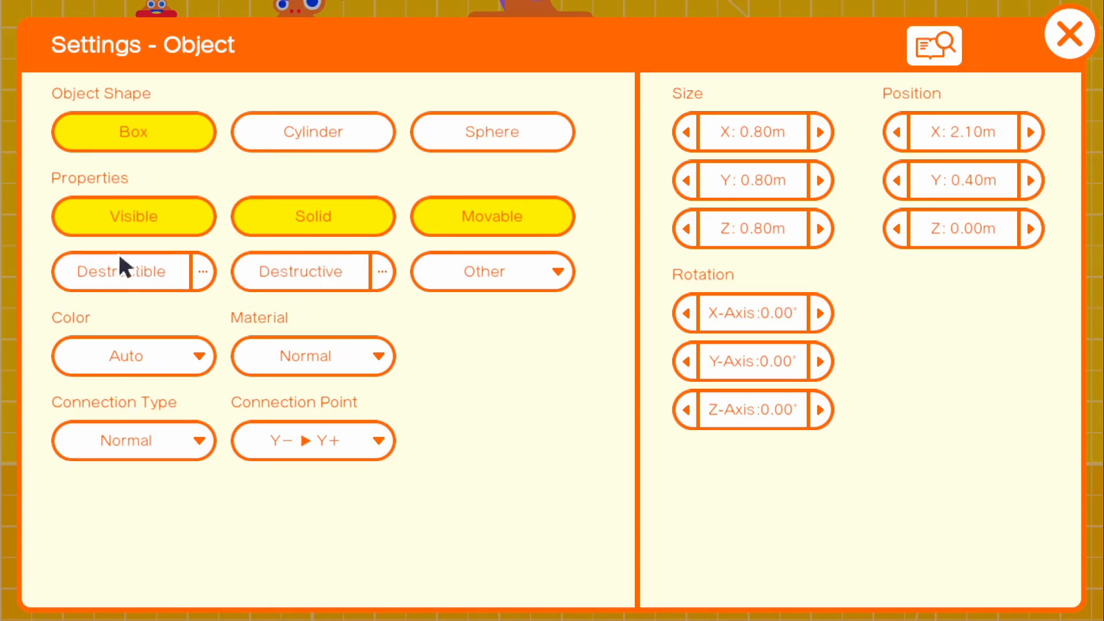
pyautogui.moveTo(338, 454)
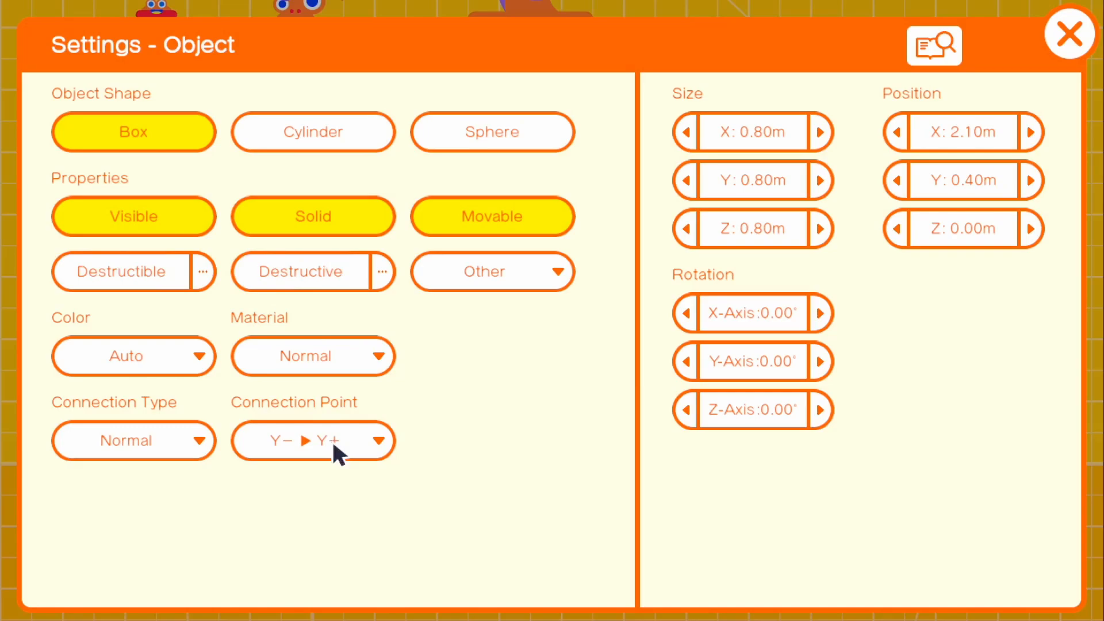
pyautogui.click(311, 440)
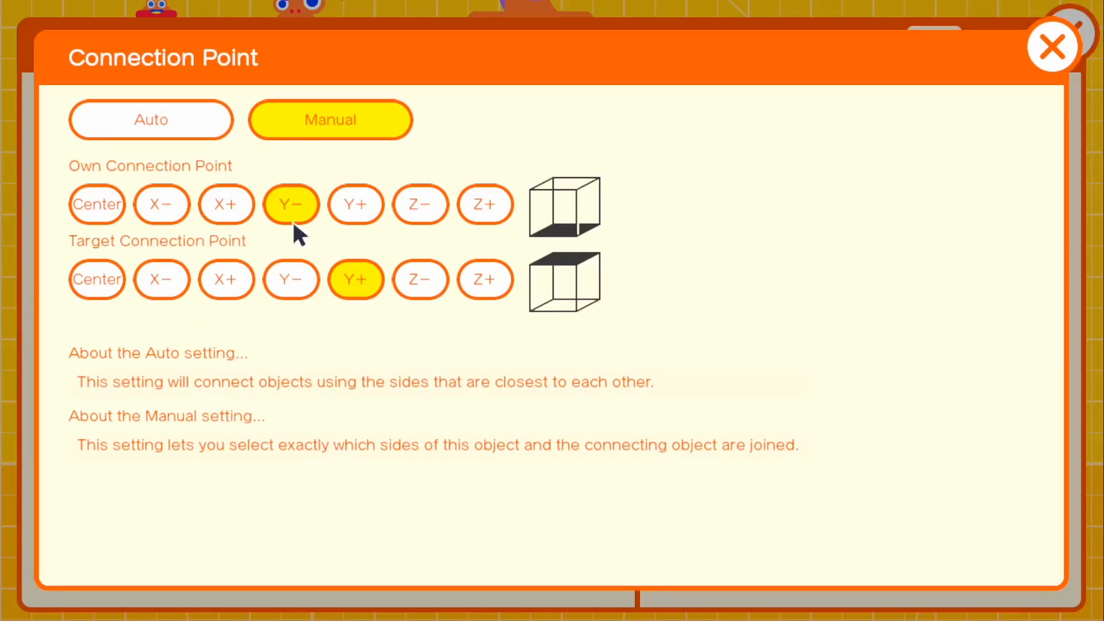
pyautogui.click(420, 204)
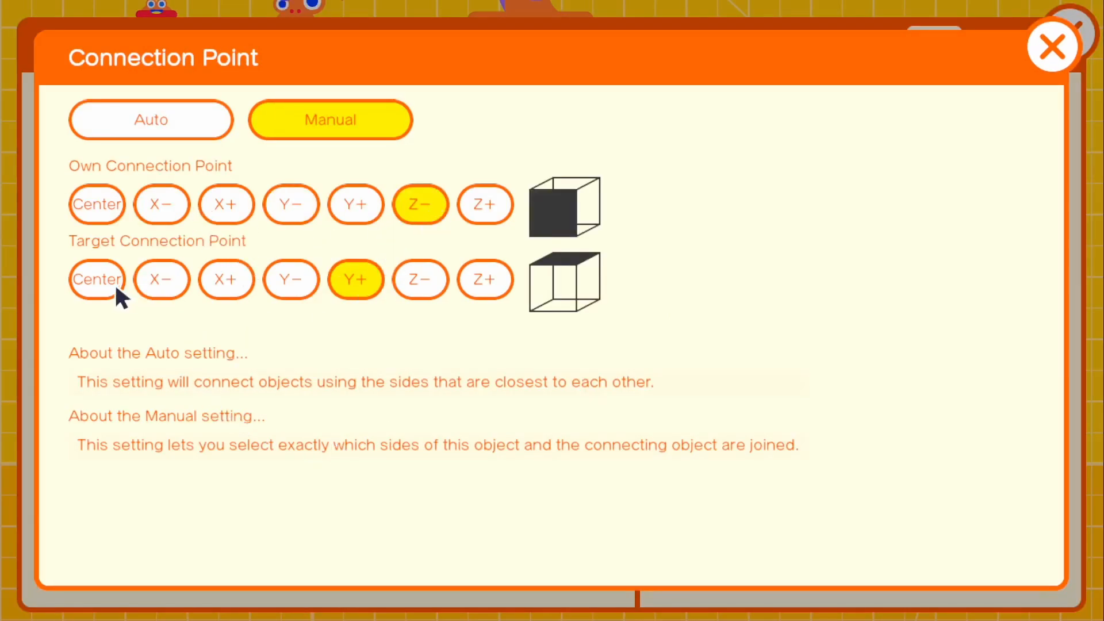
pyautogui.click(97, 278)
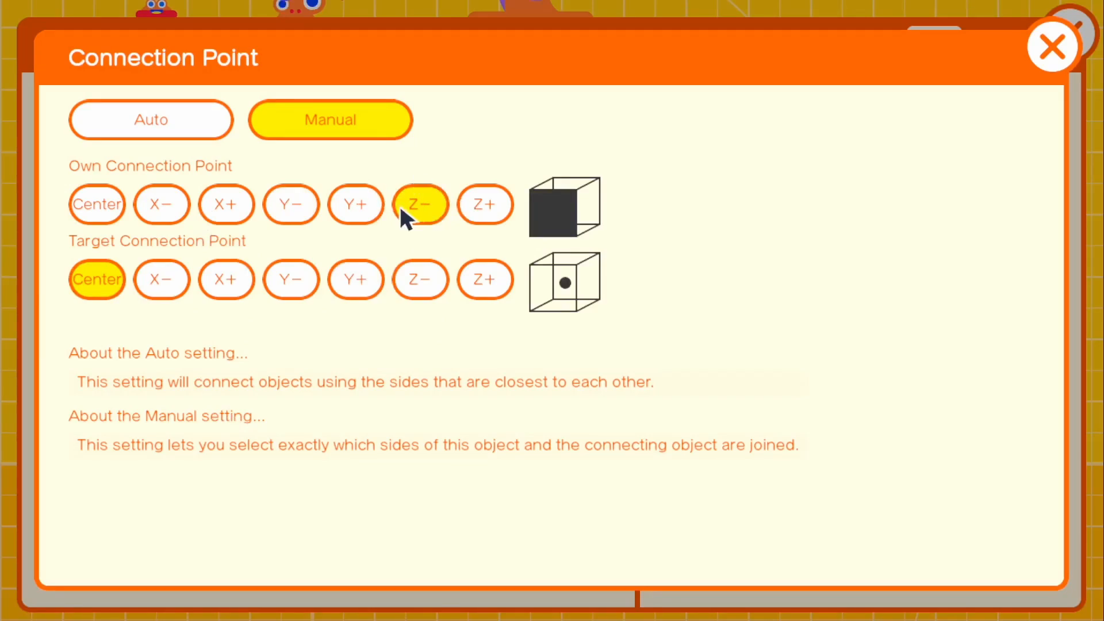
pyautogui.click(1052, 46)
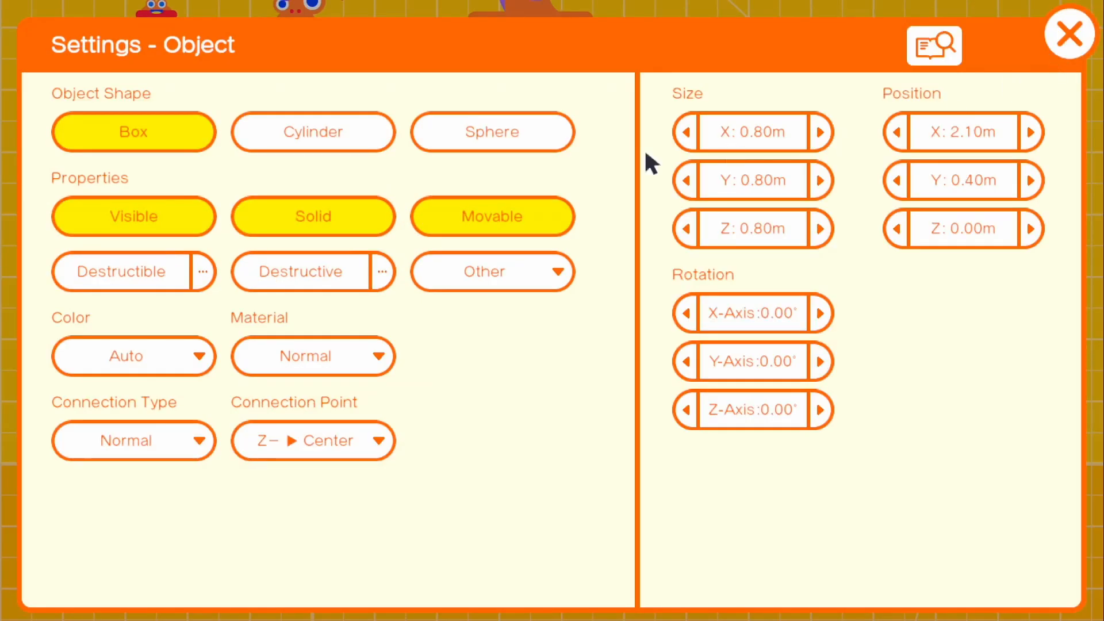
pyautogui.moveTo(764, 197)
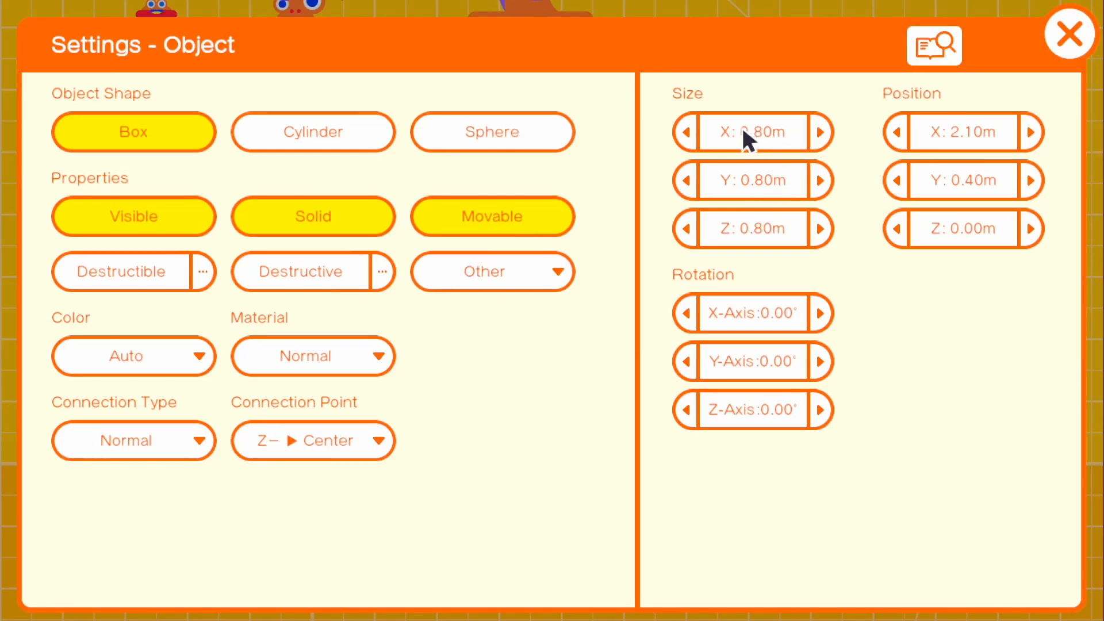
# Step: Resize the box to 0.20 × 0.50 × 0.20 m and move on to its colour
pyautogui.click(684, 131)
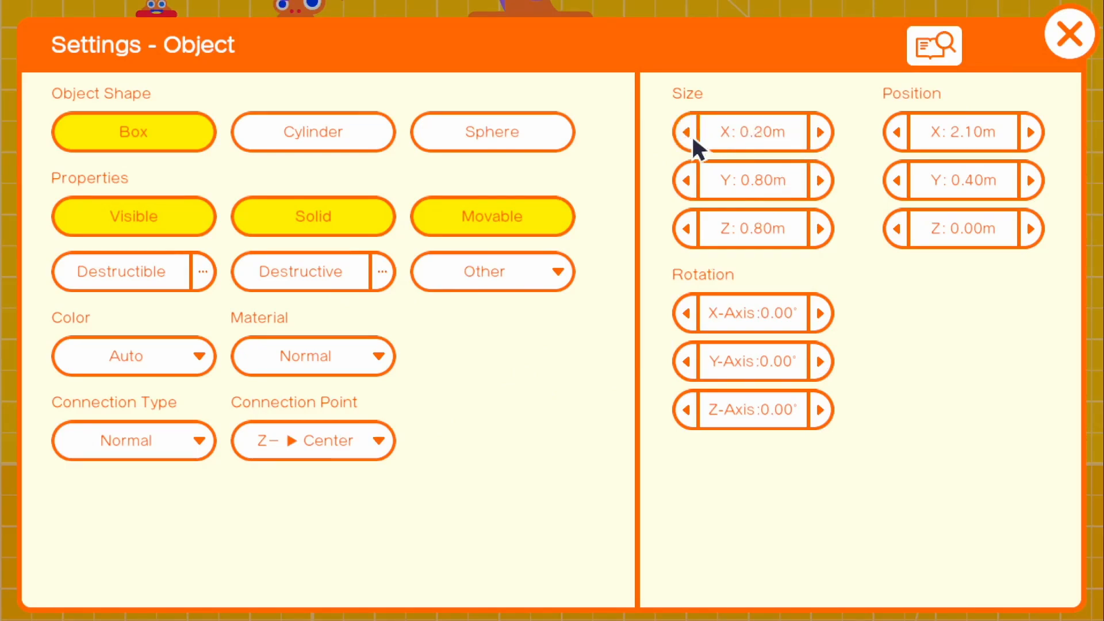
pyautogui.moveTo(755, 190)
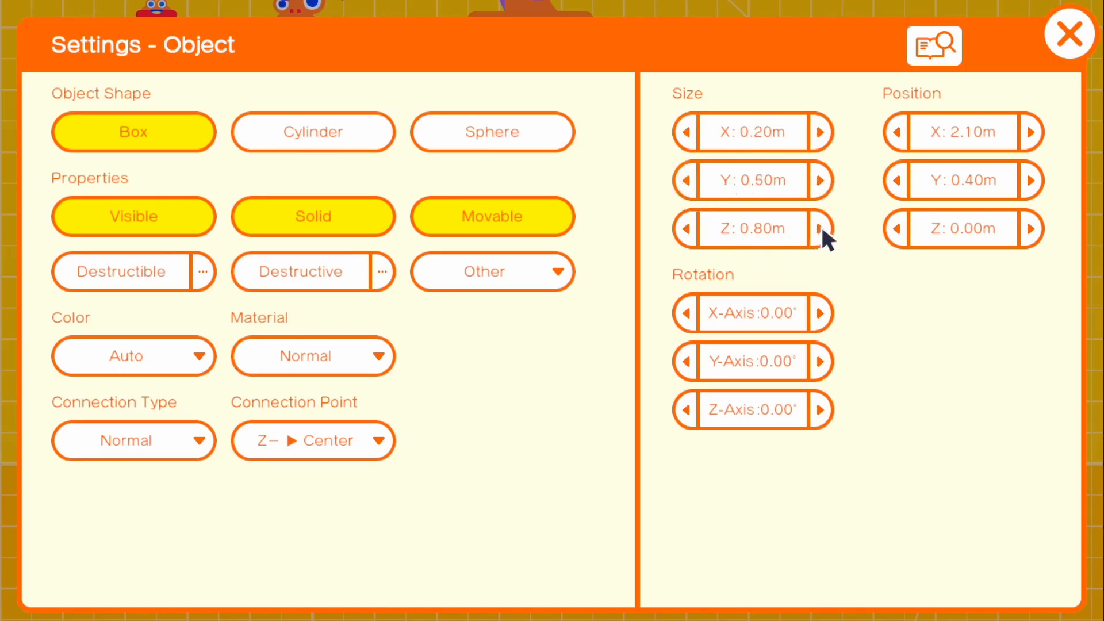
pyautogui.click(683, 230)
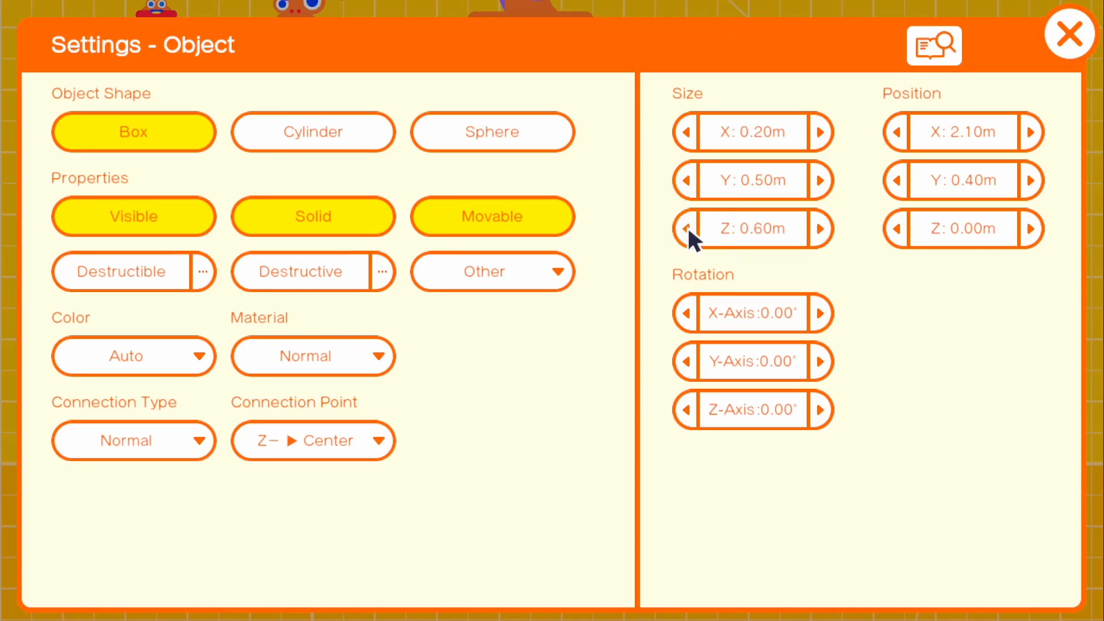
pyautogui.click(685, 229)
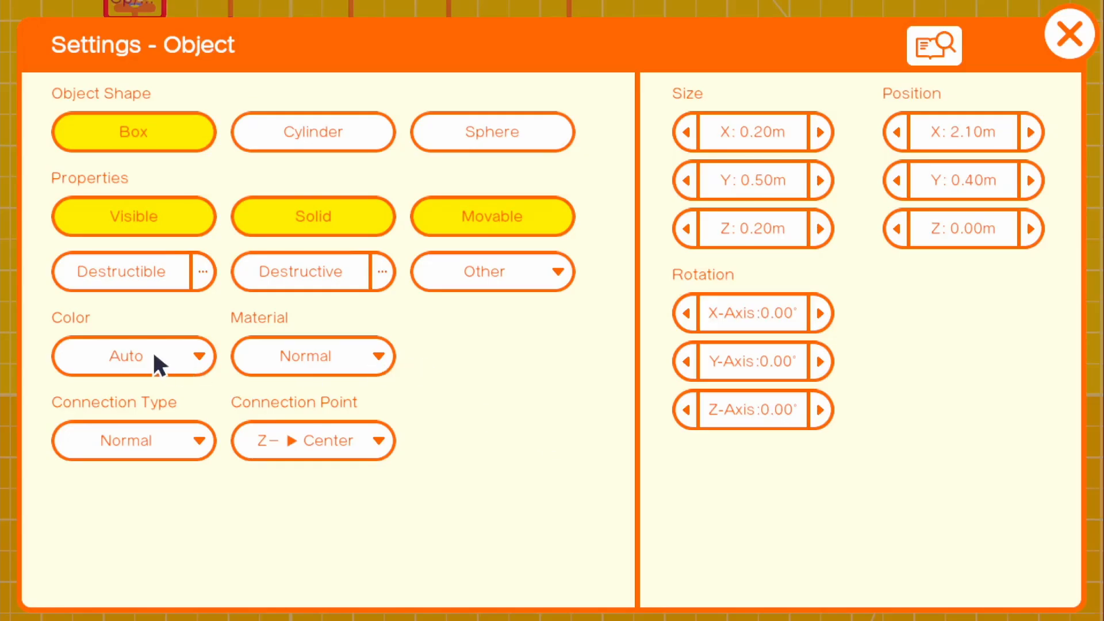
pyautogui.click(126, 355)
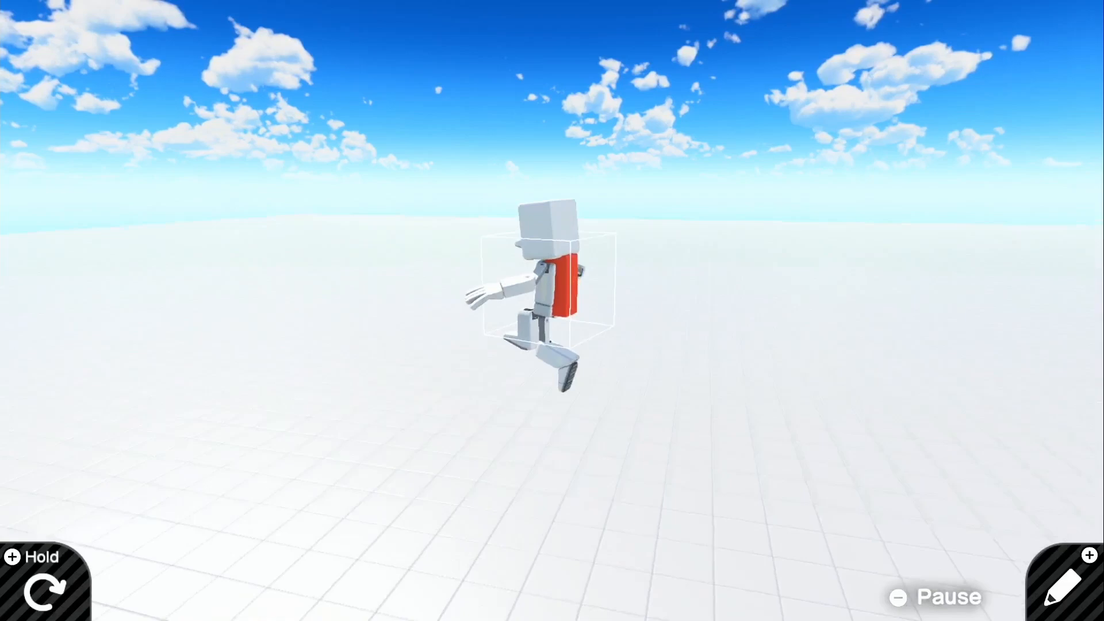
# Step: End the test play showing the red box riding on the Person's back
pyautogui.click(1054, 584)
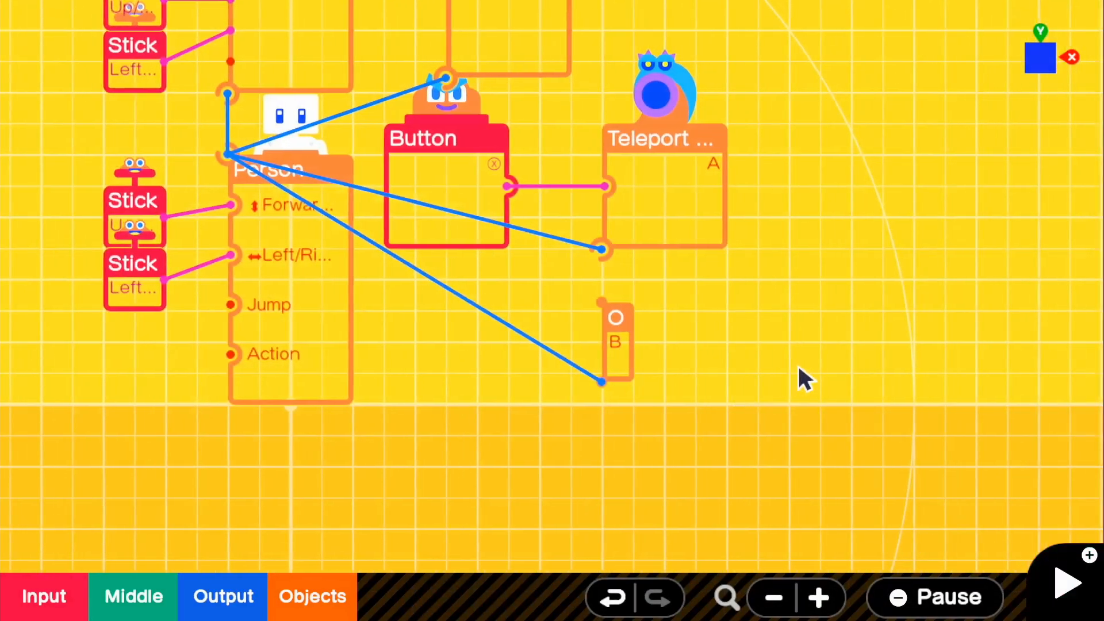
# Step: Browse Objects > Special Objects to add a Smoke Effect Nodon
pyautogui.click(312, 596)
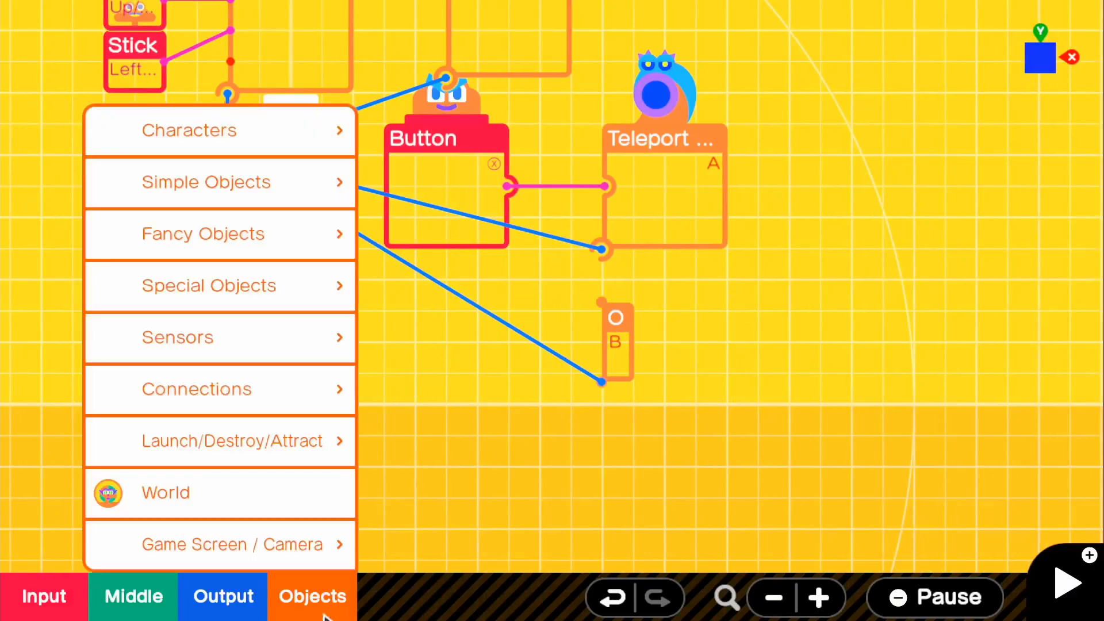
pyautogui.click(220, 285)
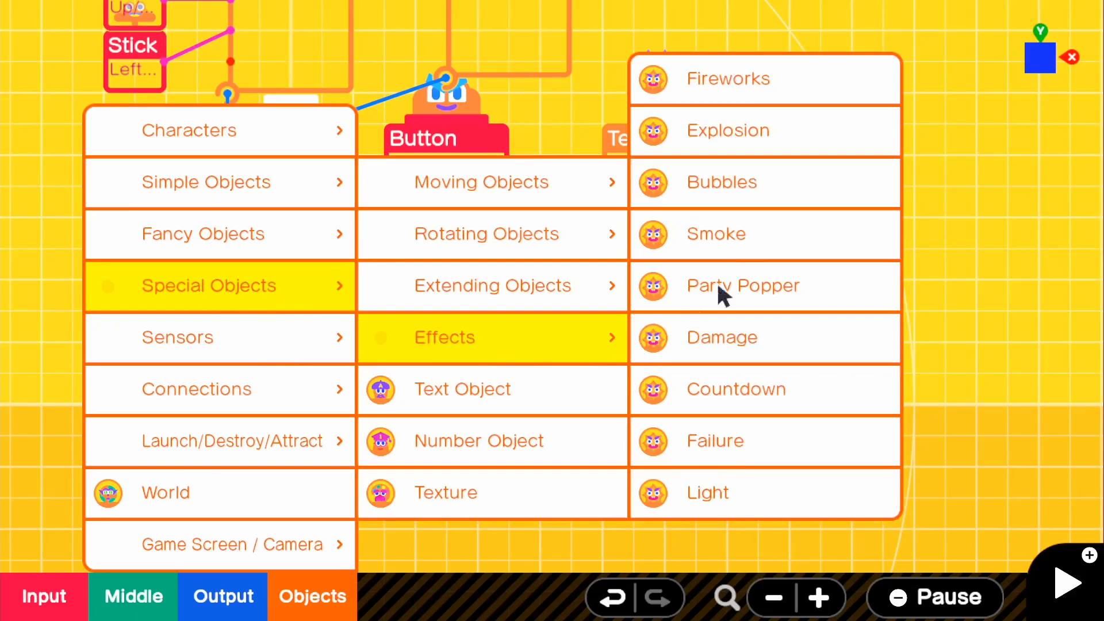
pyautogui.moveTo(817, 321)
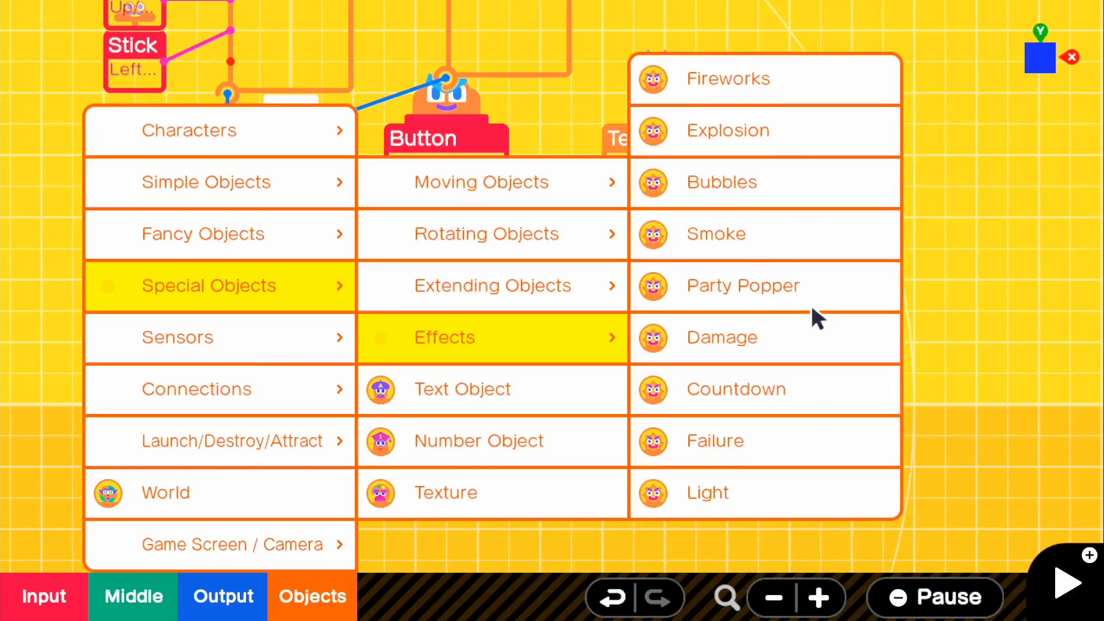
pyautogui.moveTo(795, 336)
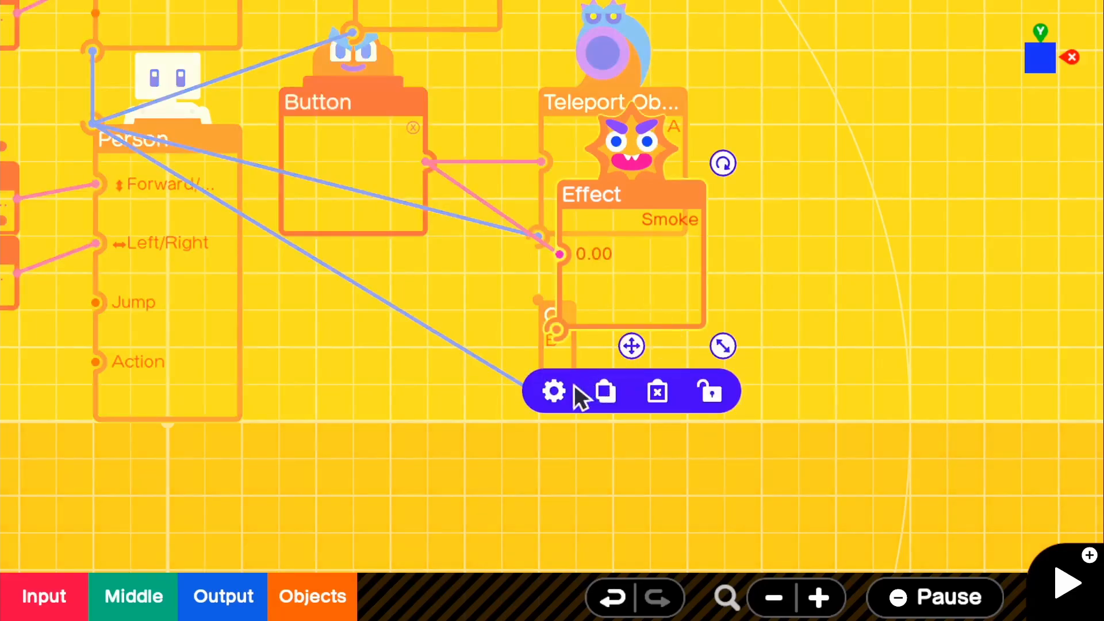
# Step: Make the Effect play while its input is not 0 and position it in the World
pyautogui.click(553, 391)
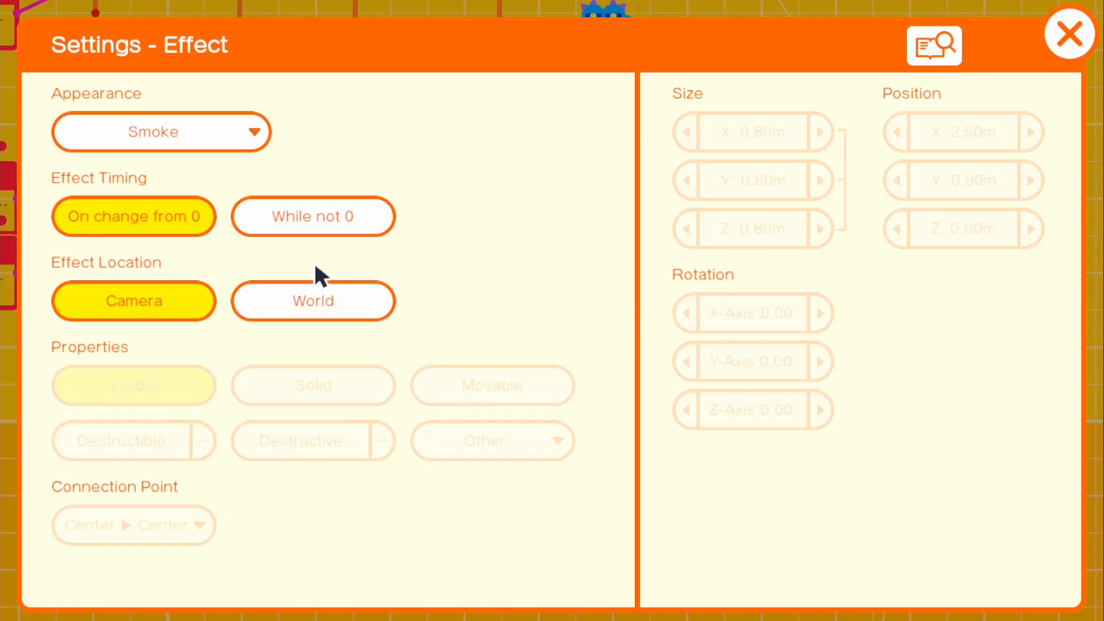
pyautogui.moveTo(299, 255)
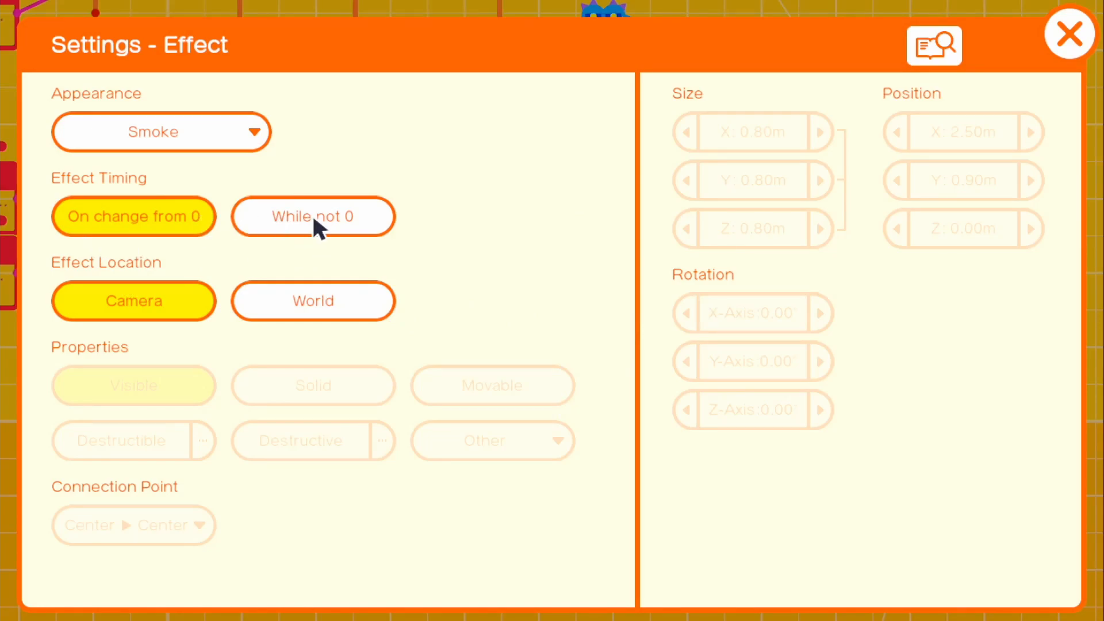
pyautogui.click(313, 216)
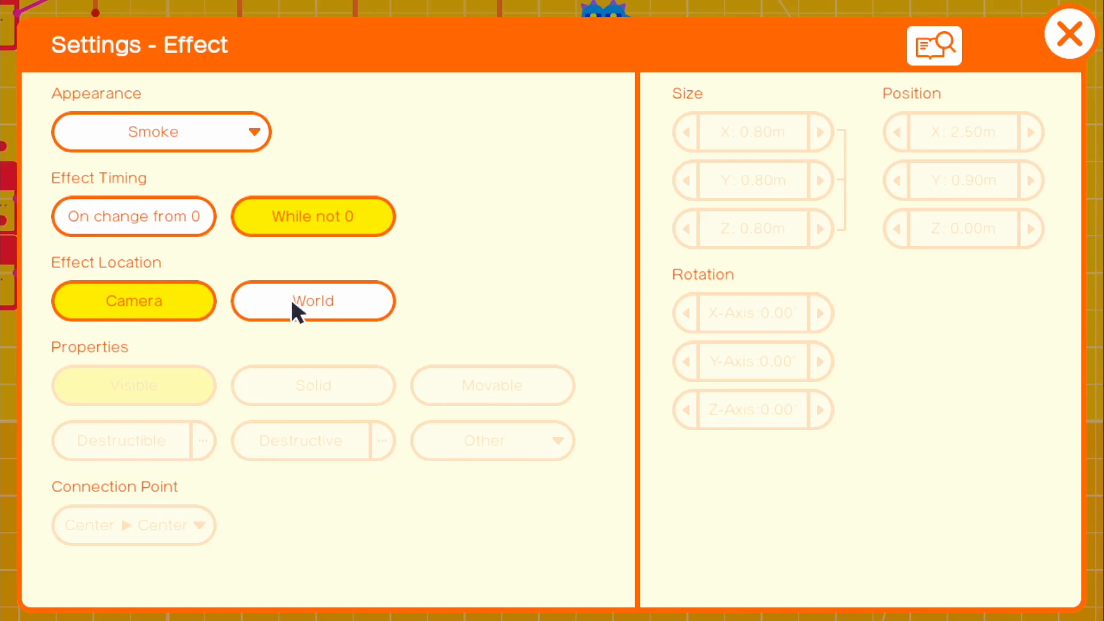
pyautogui.click(313, 300)
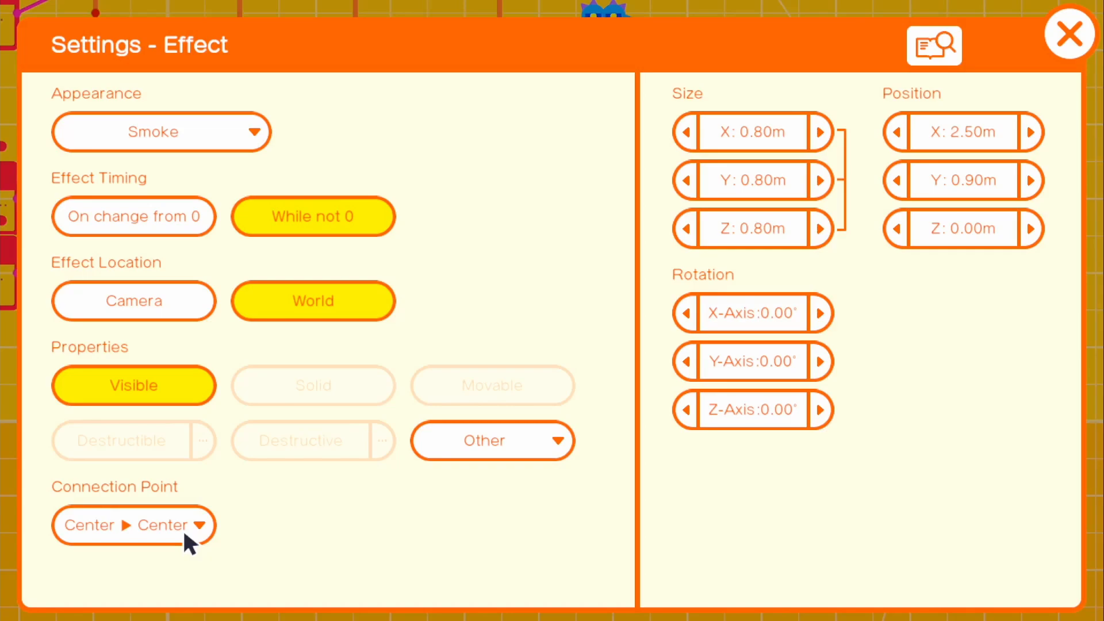
# Step: Set the Effect's connection point to Manual, its Y+ side to the target's Y− side
pyautogui.click(133, 524)
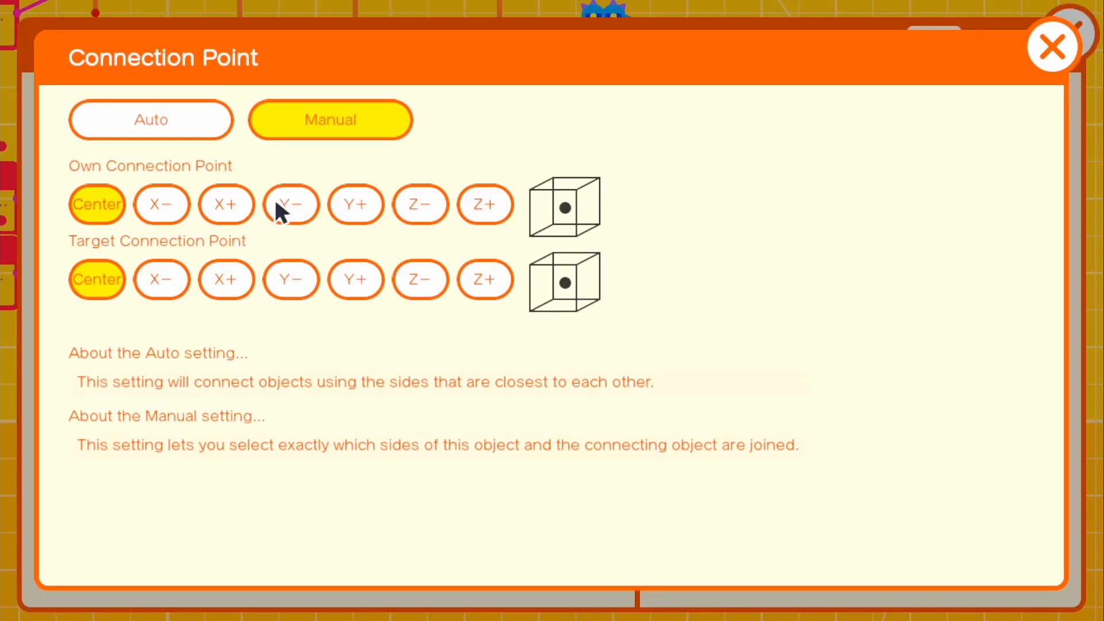
pyautogui.click(355, 205)
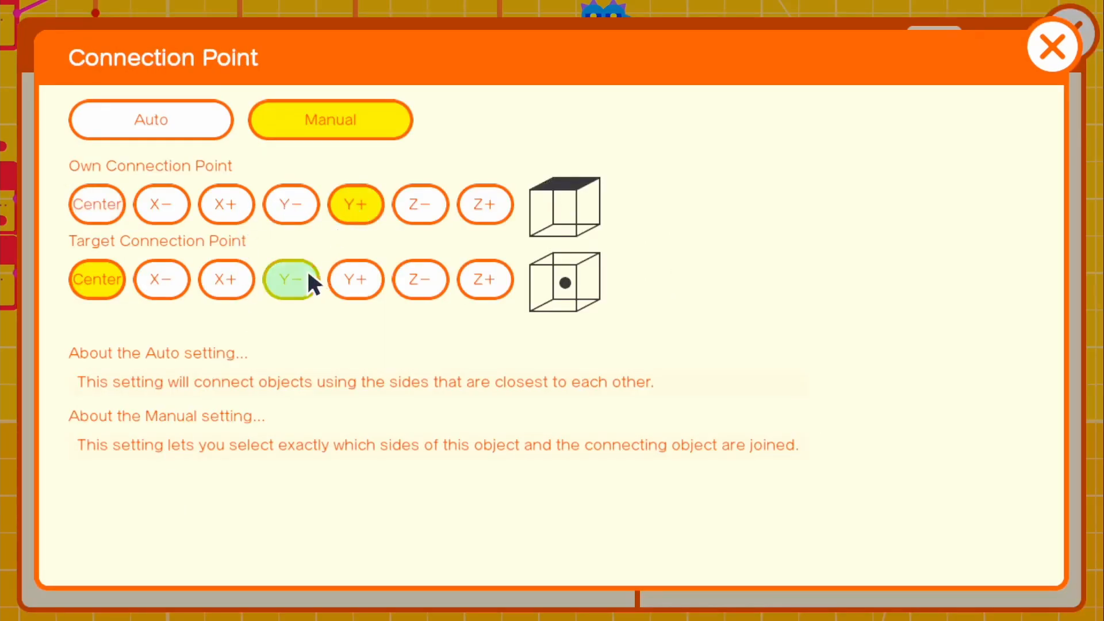
pyautogui.click(1052, 46)
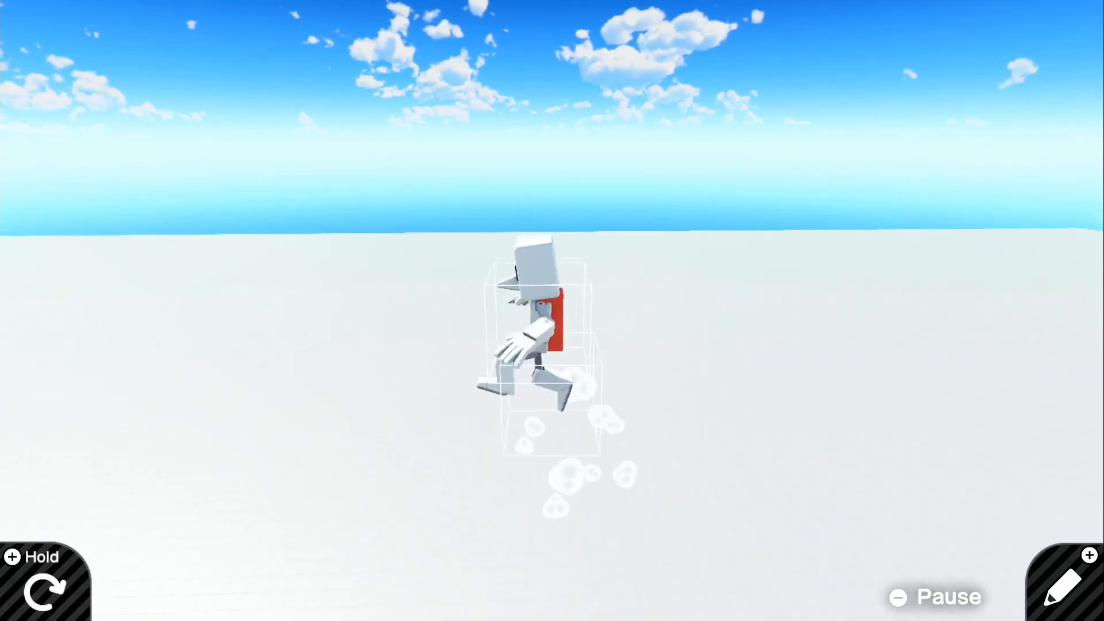
# Step: Return from the smoke test run to editing and enlarge the Effect Nodon
pyautogui.click(1064, 583)
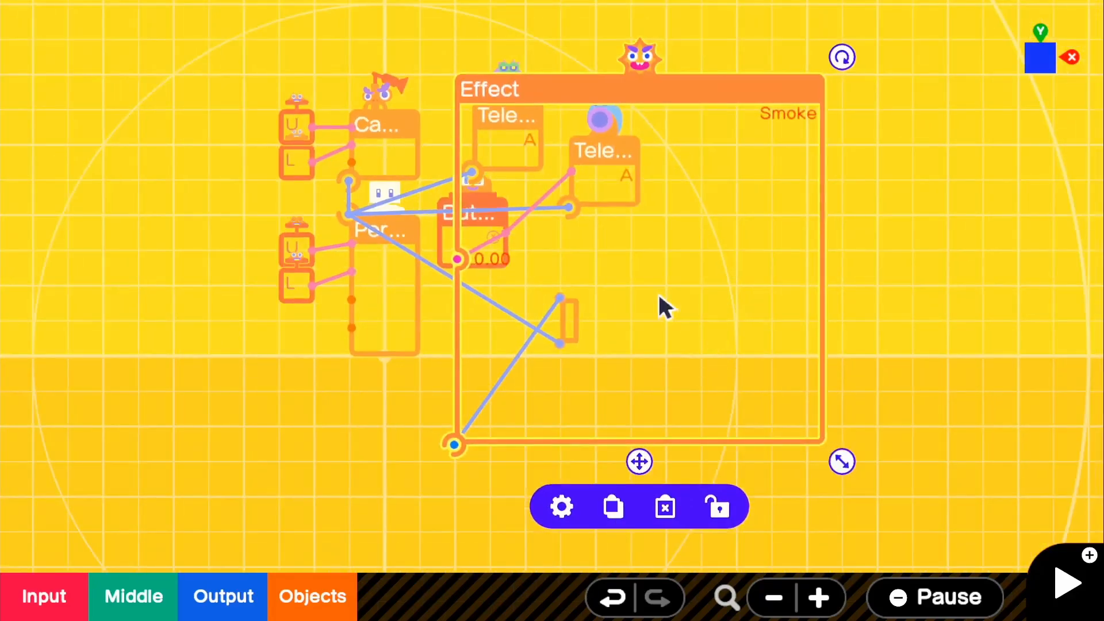
pyautogui.click(1064, 582)
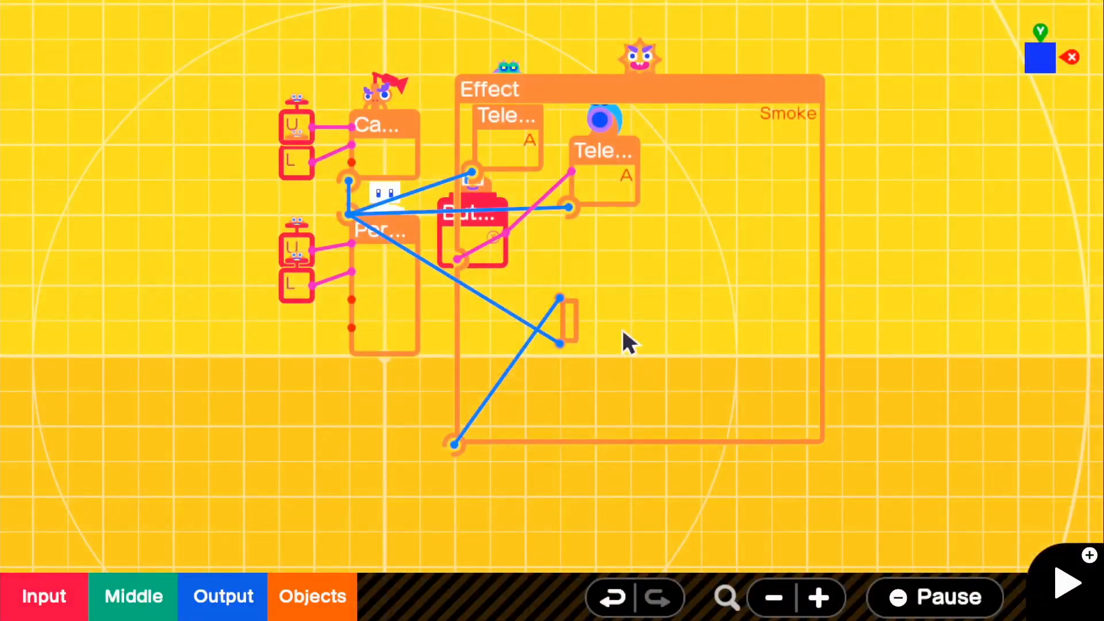
pyautogui.moveTo(613, 356)
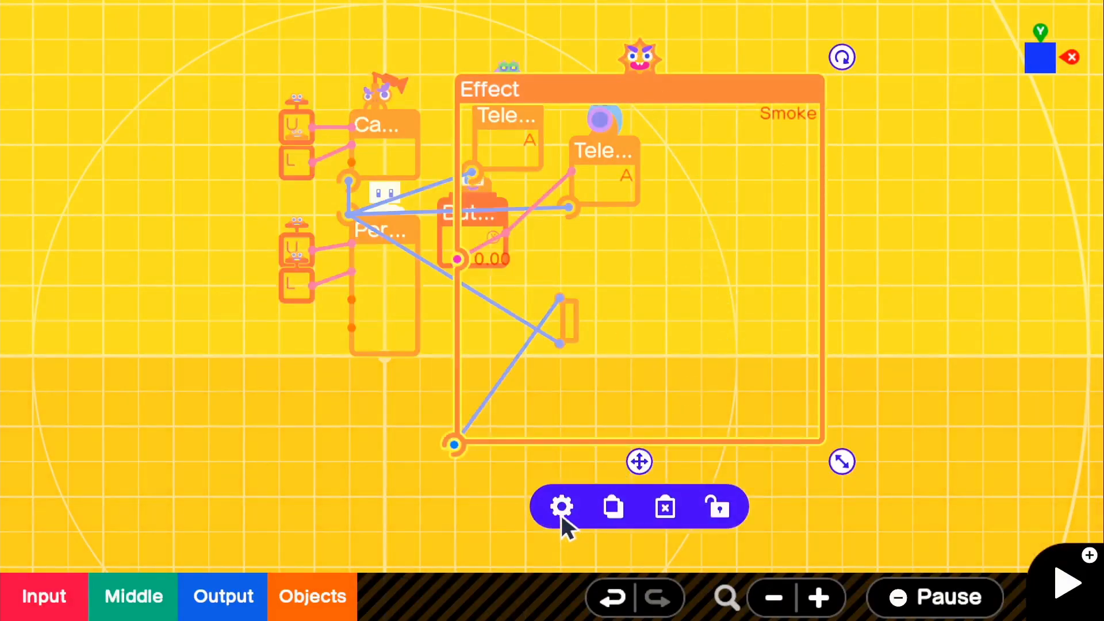
# Step: Change the Effect Nodon's appearance from Smoke to Bubbles in its settings
pyautogui.click(561, 506)
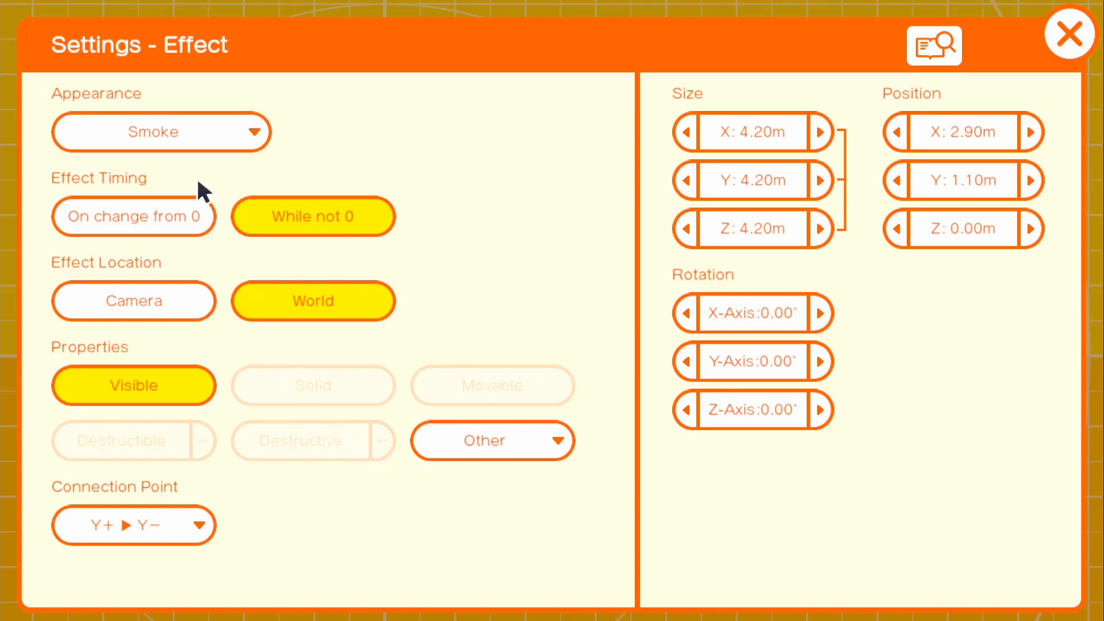
pyautogui.moveTo(237, 394)
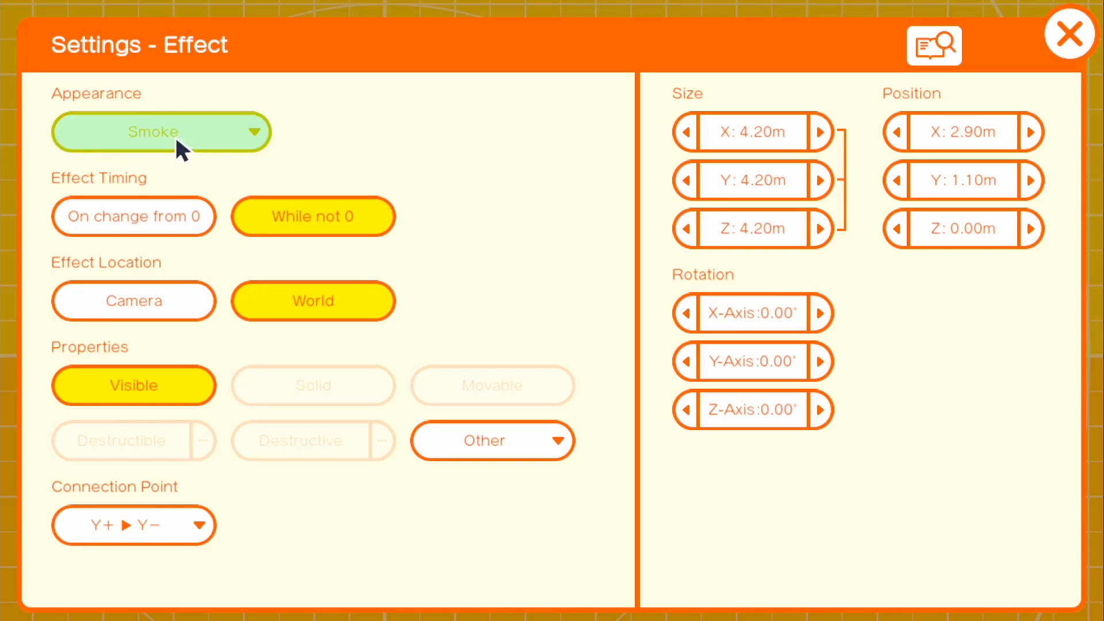
pyautogui.click(161, 131)
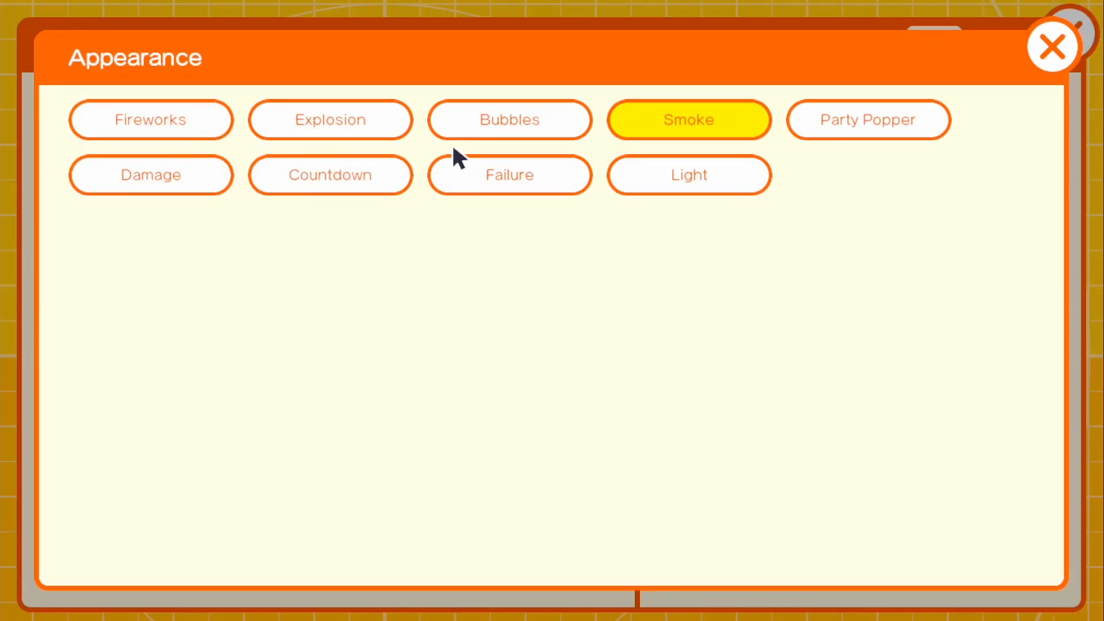
pyautogui.click(510, 118)
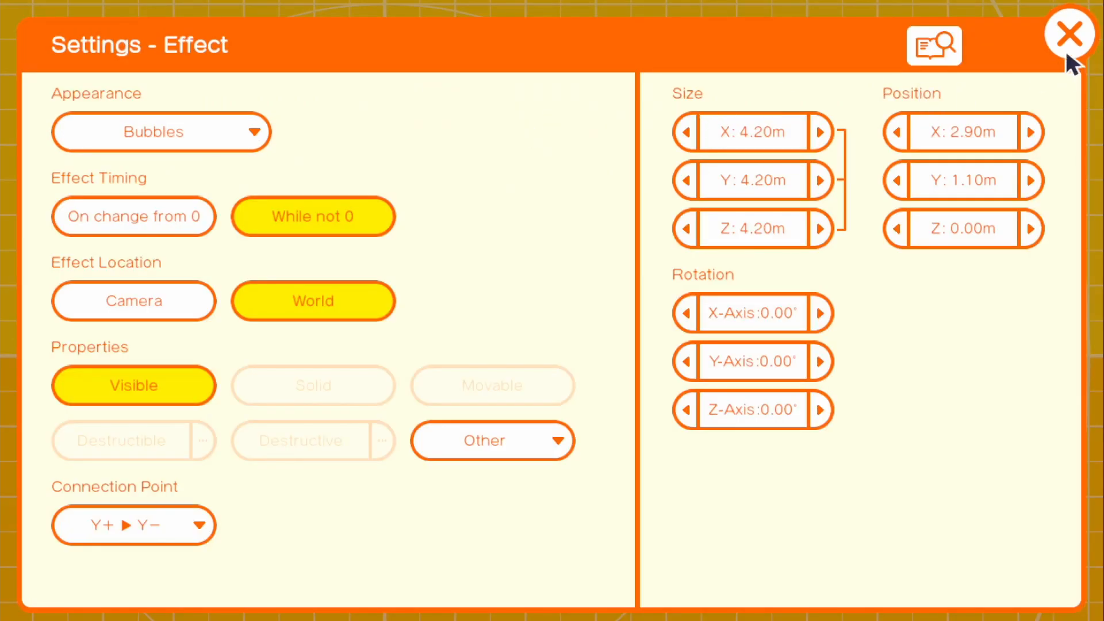
pyautogui.click(1069, 33)
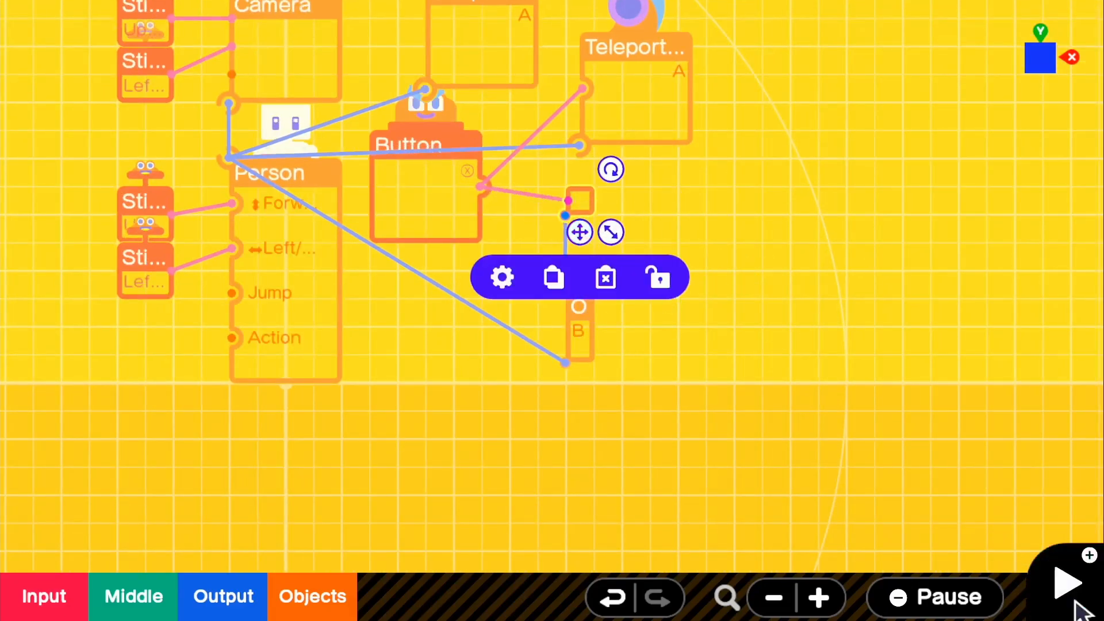
# Step: Review the Teleport Entrance Nodon's settings without changing them
pyautogui.click(1064, 582)
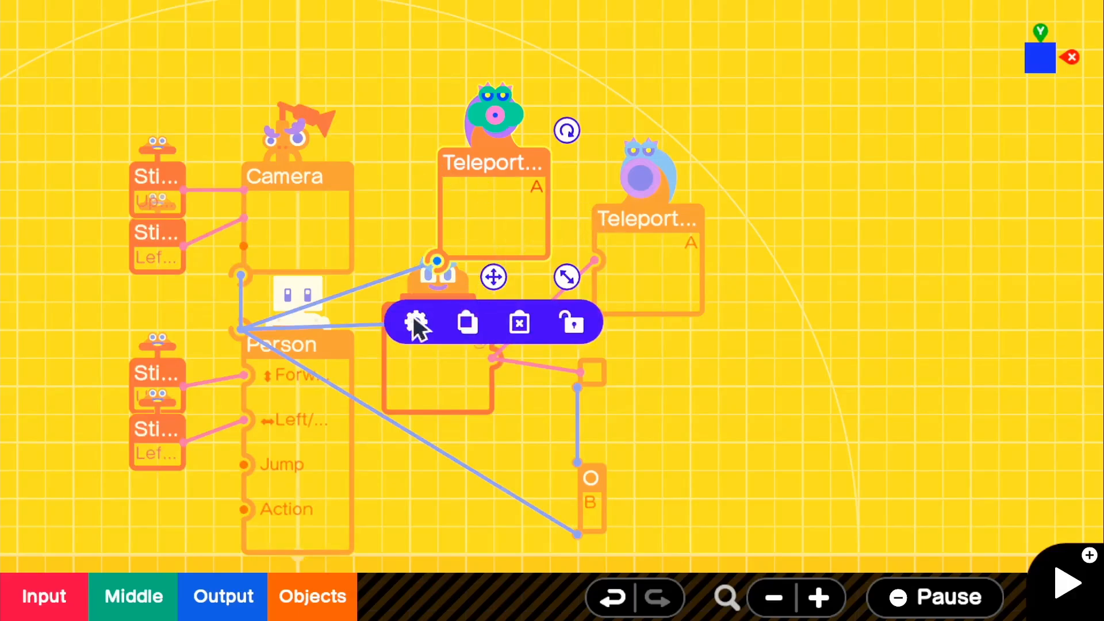
pyautogui.click(414, 321)
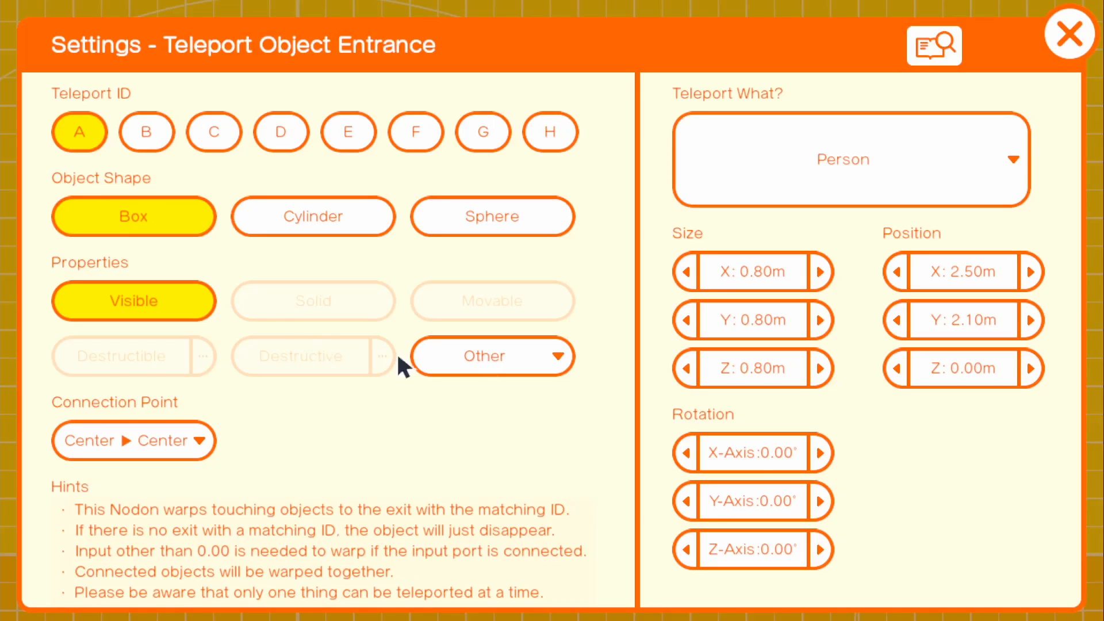
pyautogui.click(1068, 33)
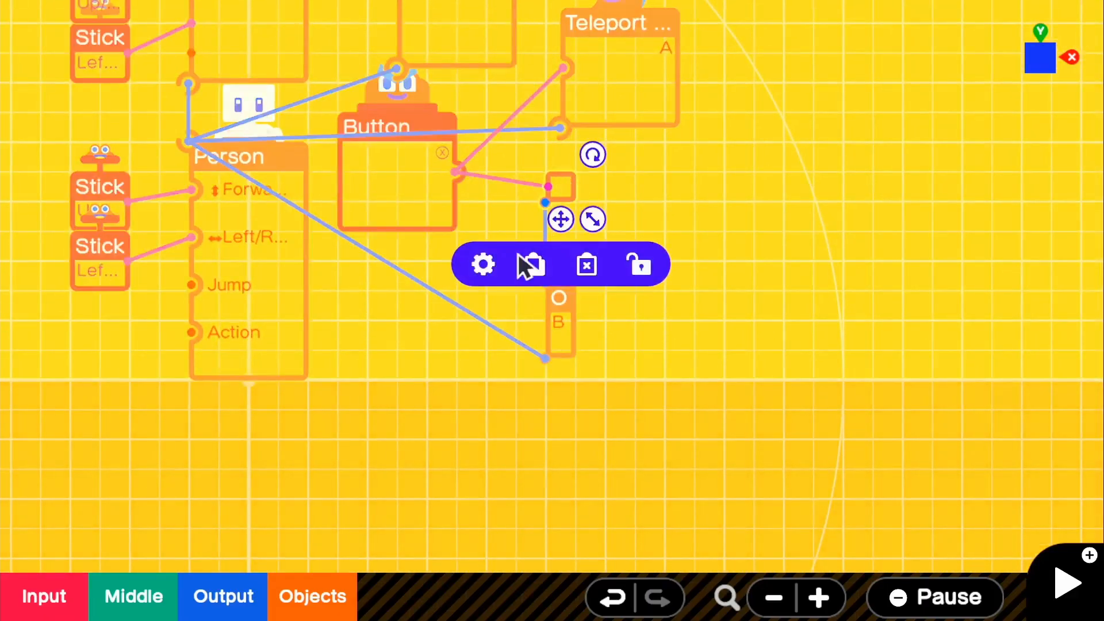
# Step: Make the bubble Effect Nodon invisible and start a test run of the jetpack
pyautogui.click(481, 265)
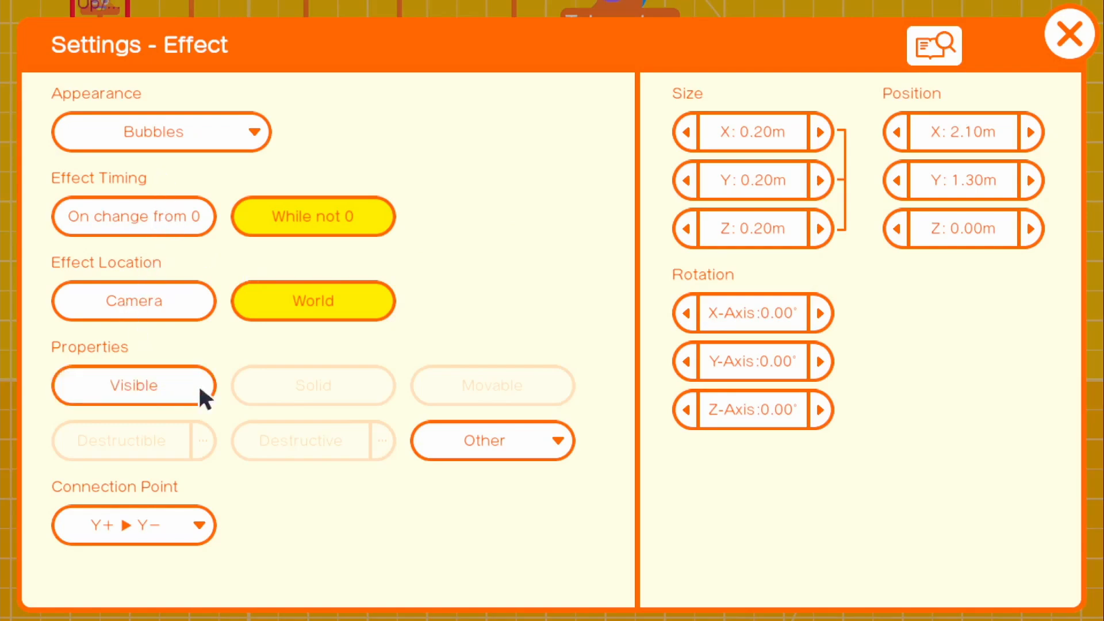
pyautogui.click(1068, 34)
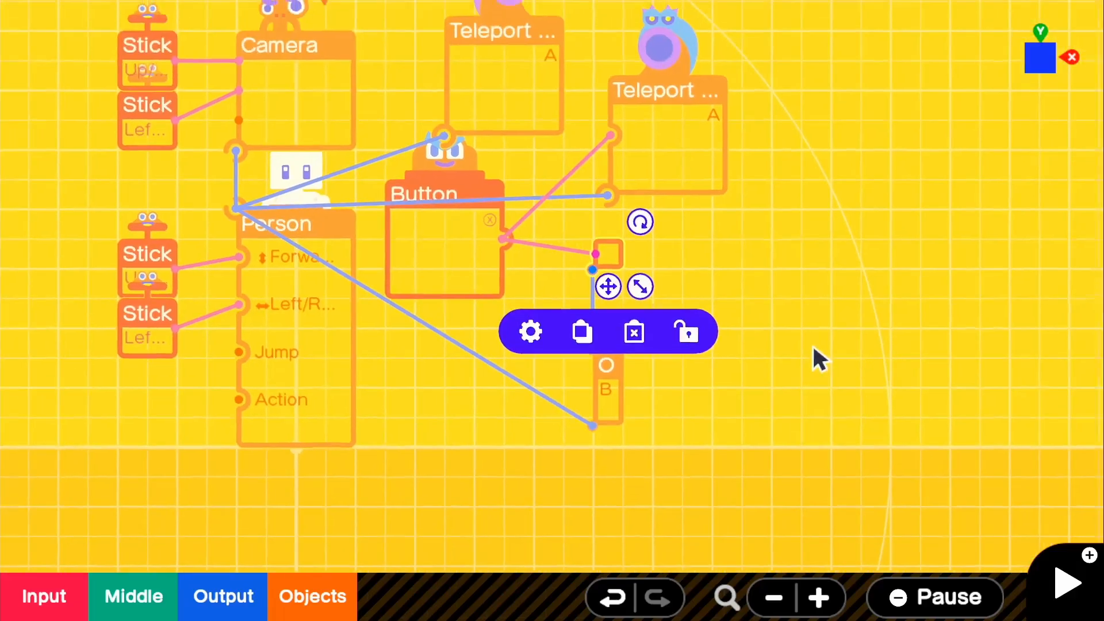
pyautogui.click(1065, 582)
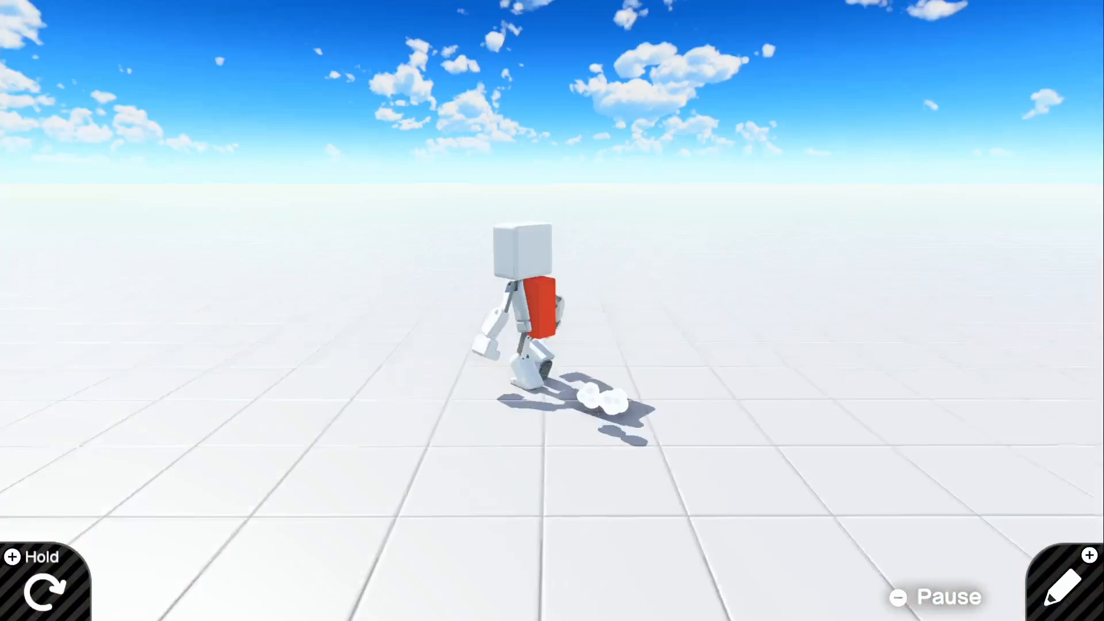